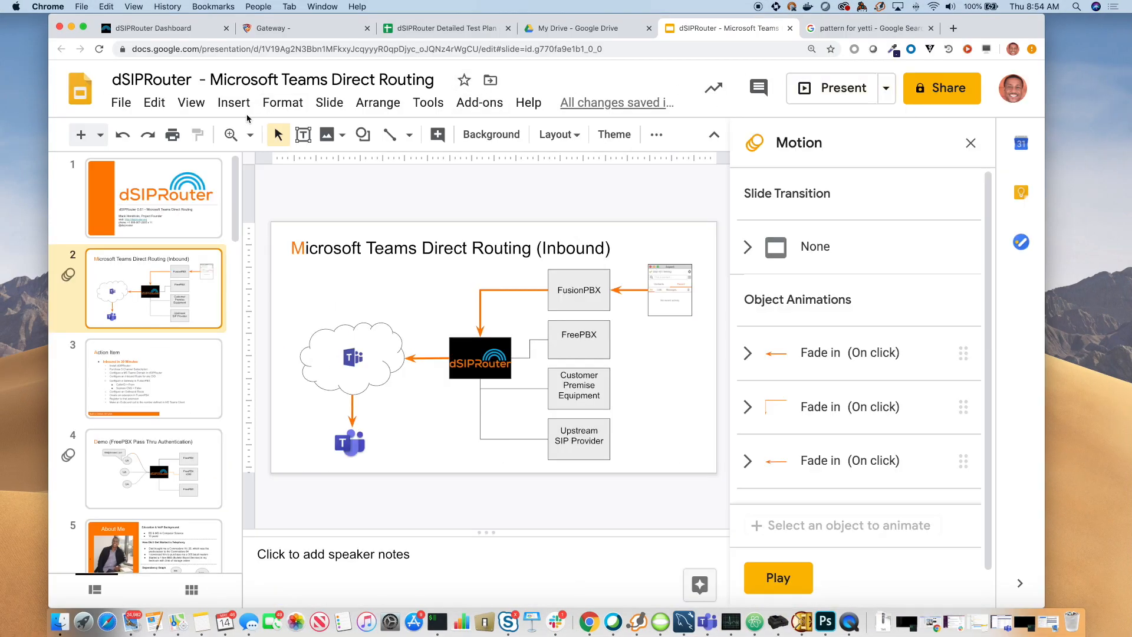
Open extension 1000 for editing from FusionPBX's Accounts > Extensions list.
left_click(296, 29)
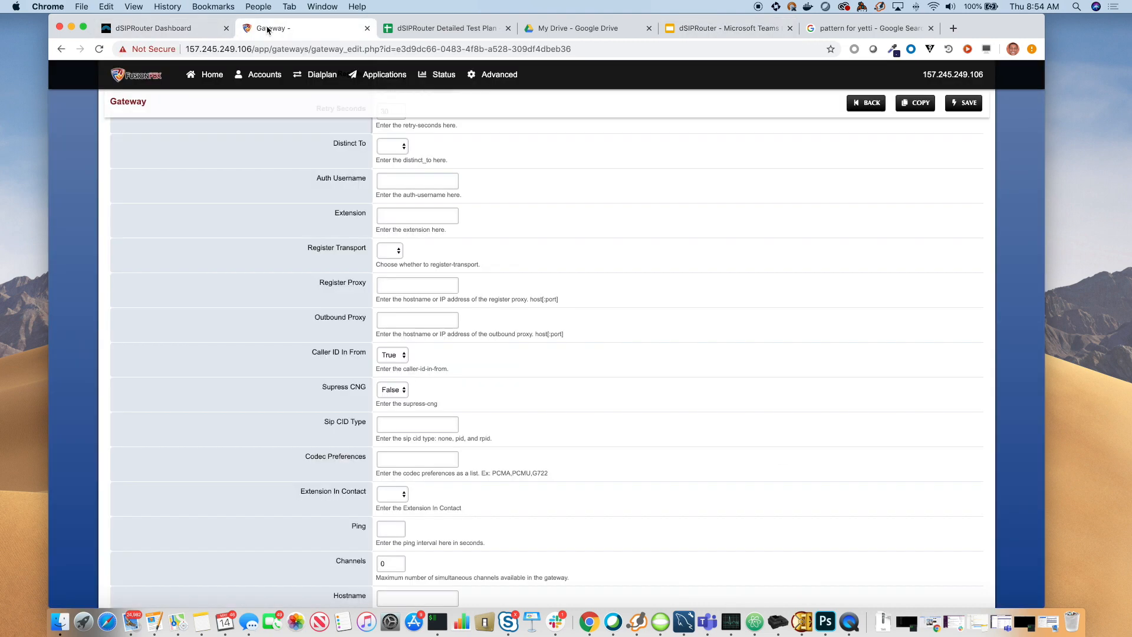
left_click(265, 74)
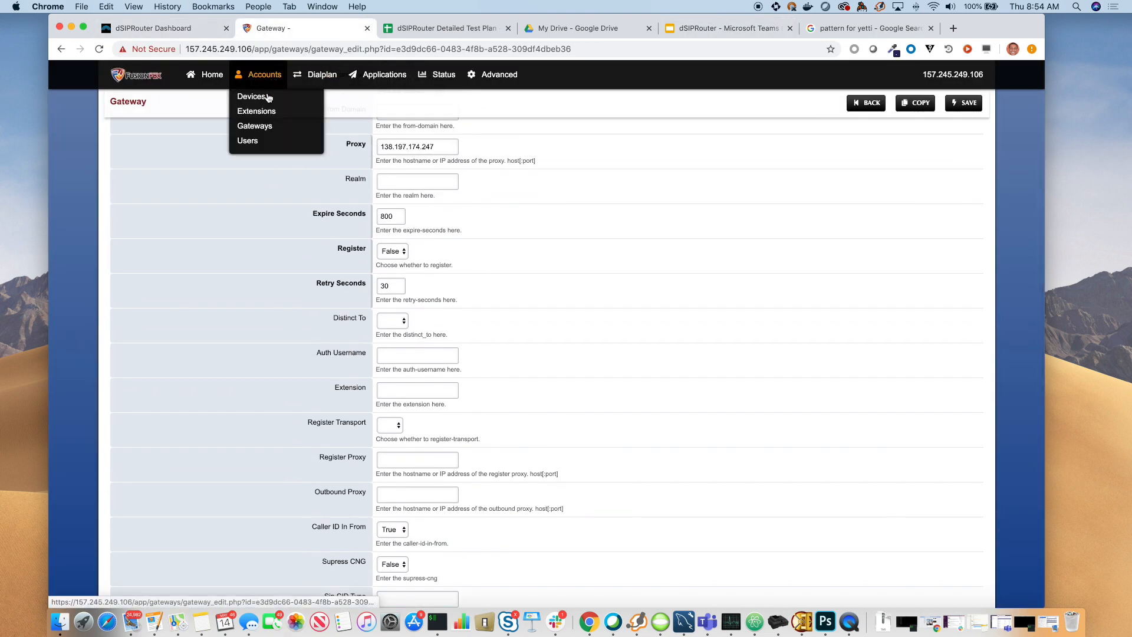
left_click(256, 110)
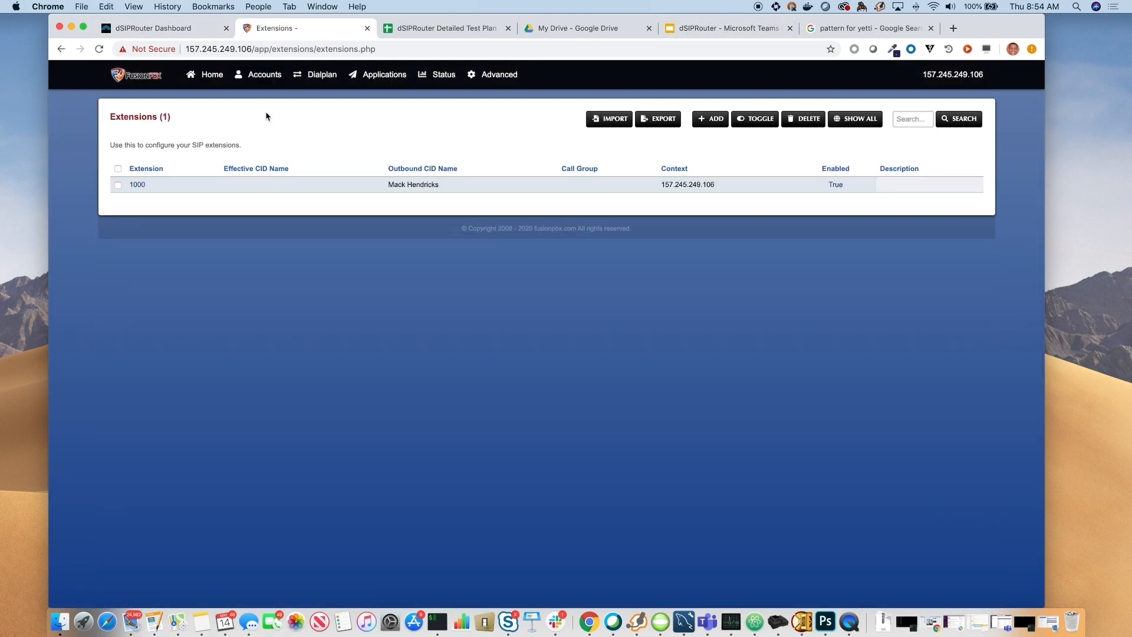
left_click(136, 184)
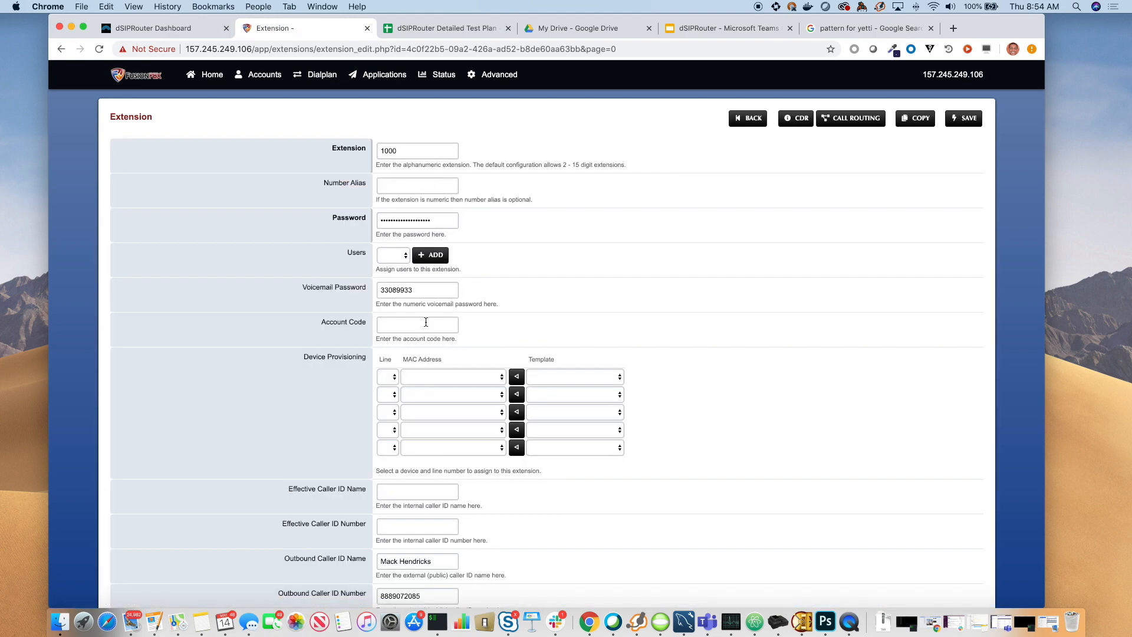
scroll("down", 3)
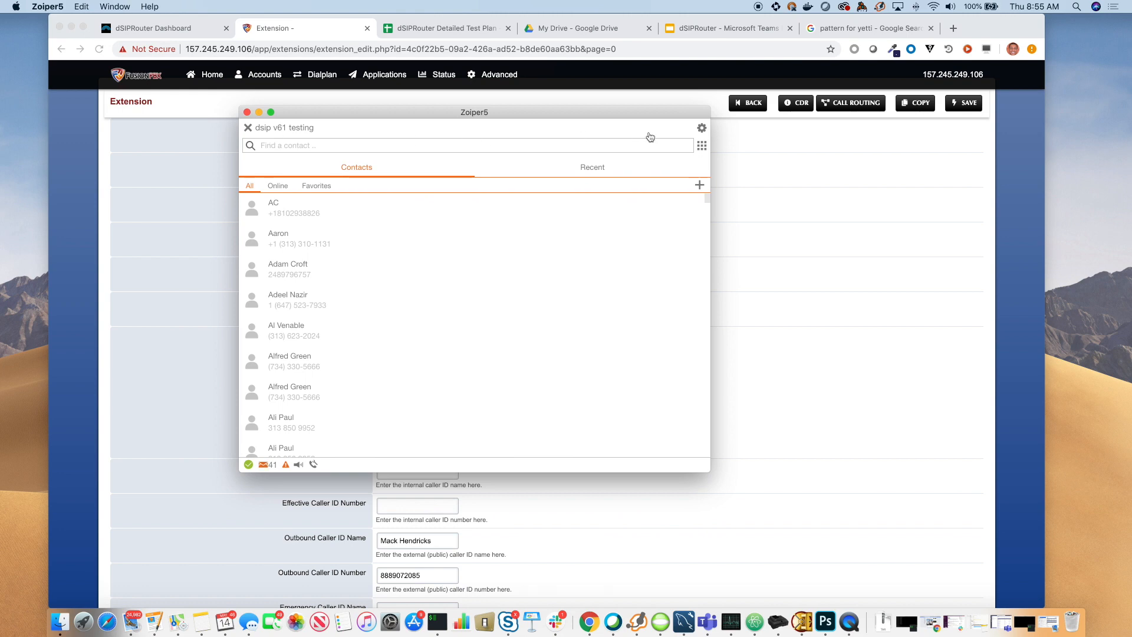
Register Zoiper5's 'dsip v61 testing' account (extension 1000, 157.245.249.106), then hide the softphone.
left_click(701, 128)
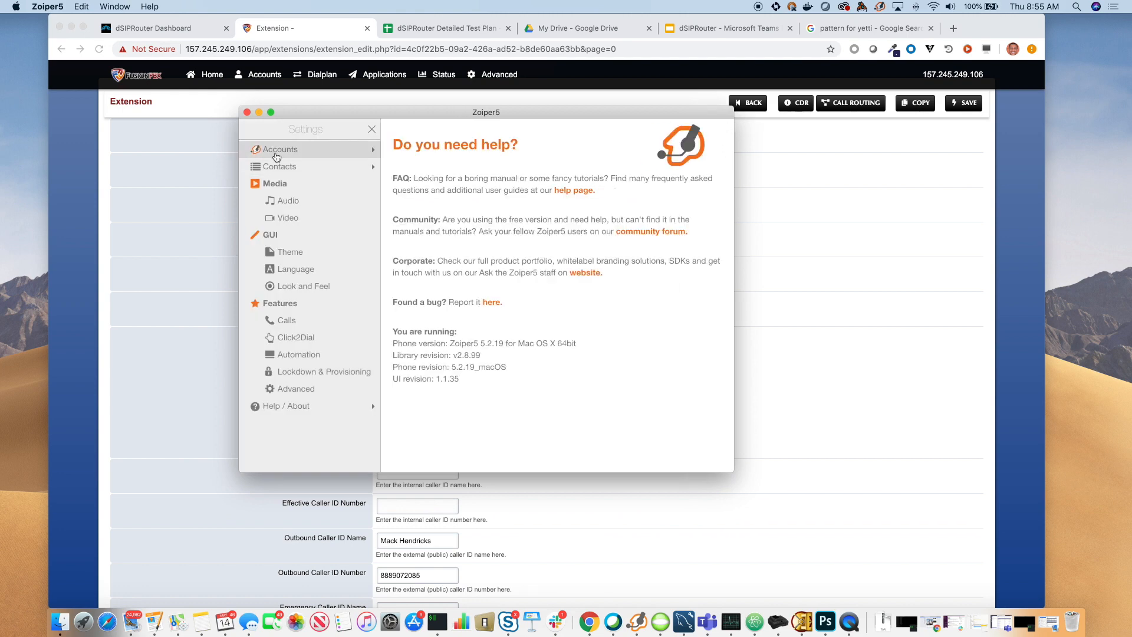
left_click(280, 149)
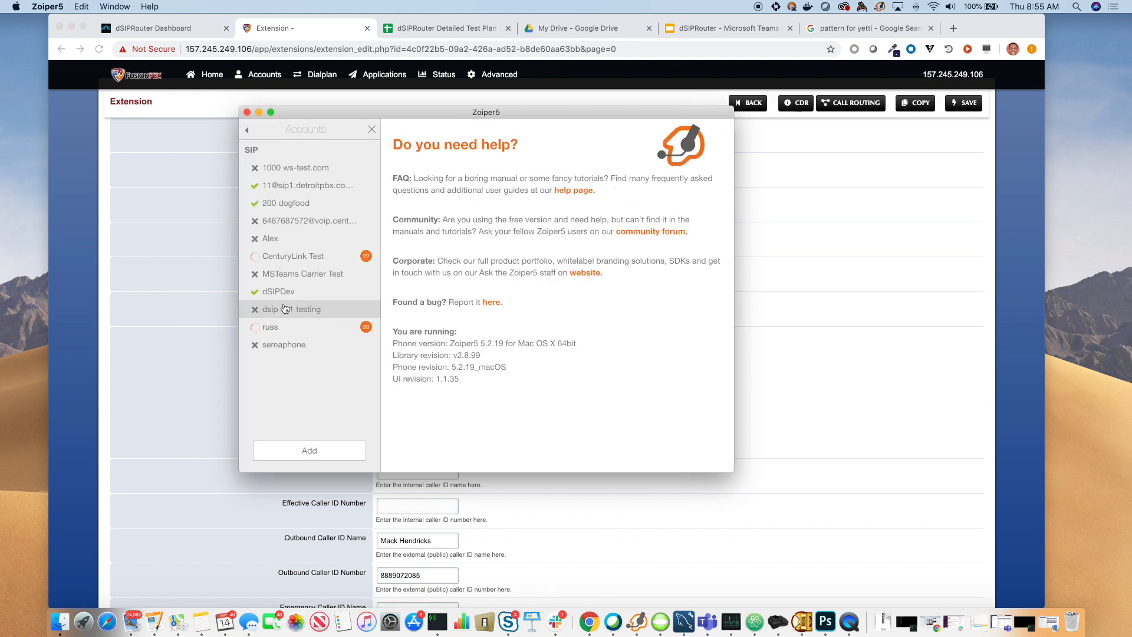
left_click(293, 309)
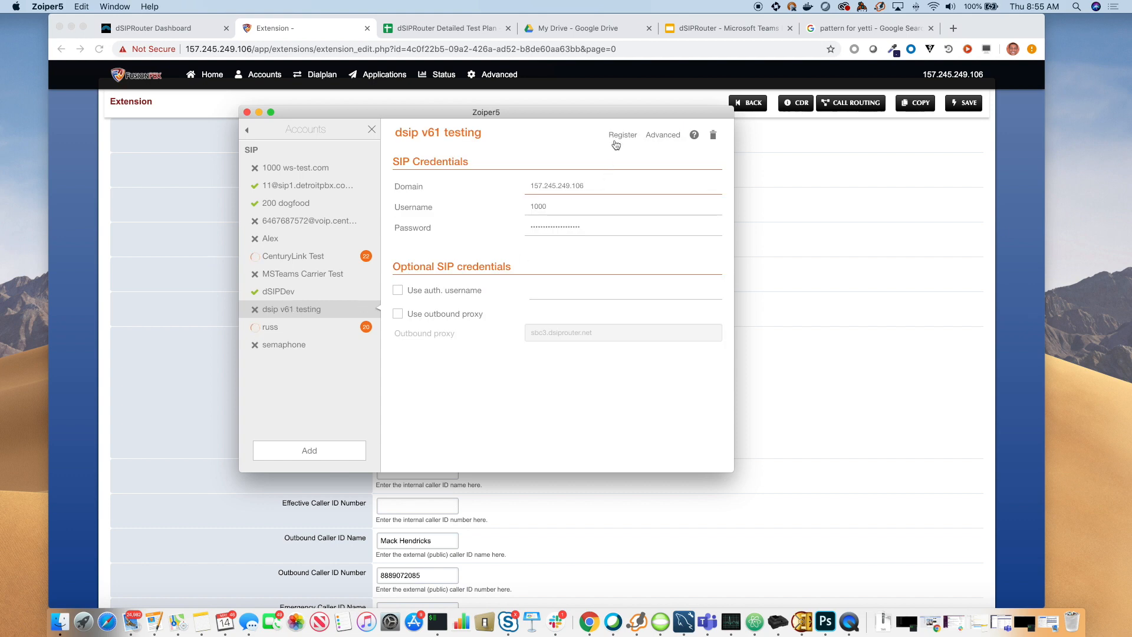
left_click(623, 134)
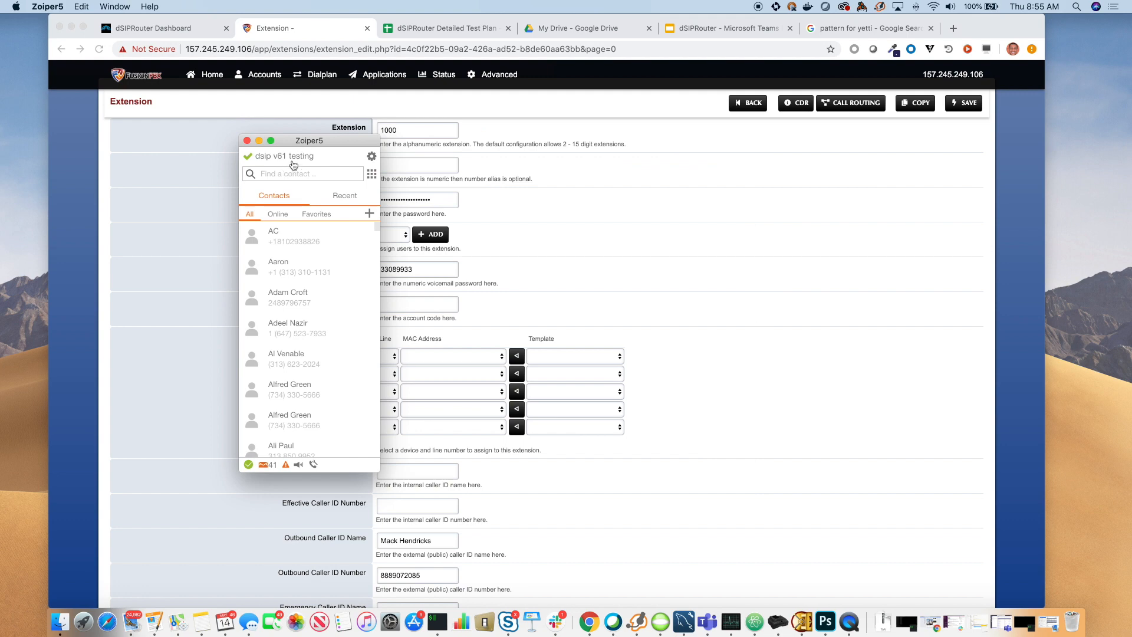
left_click_drag(309, 140, 780, 142)
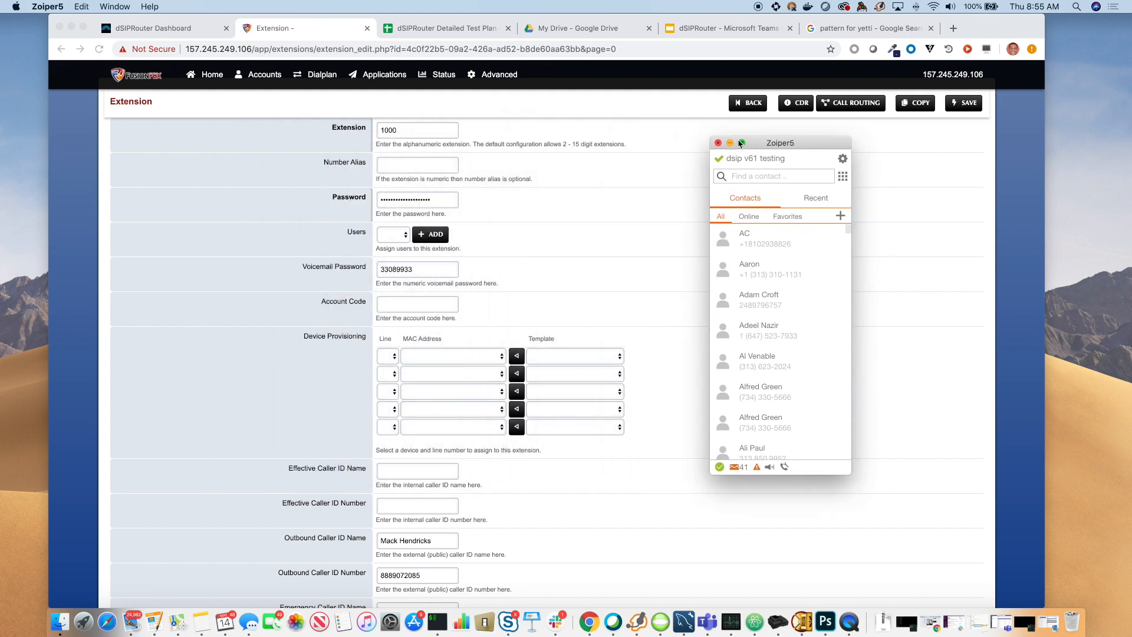
left_click(718, 142)
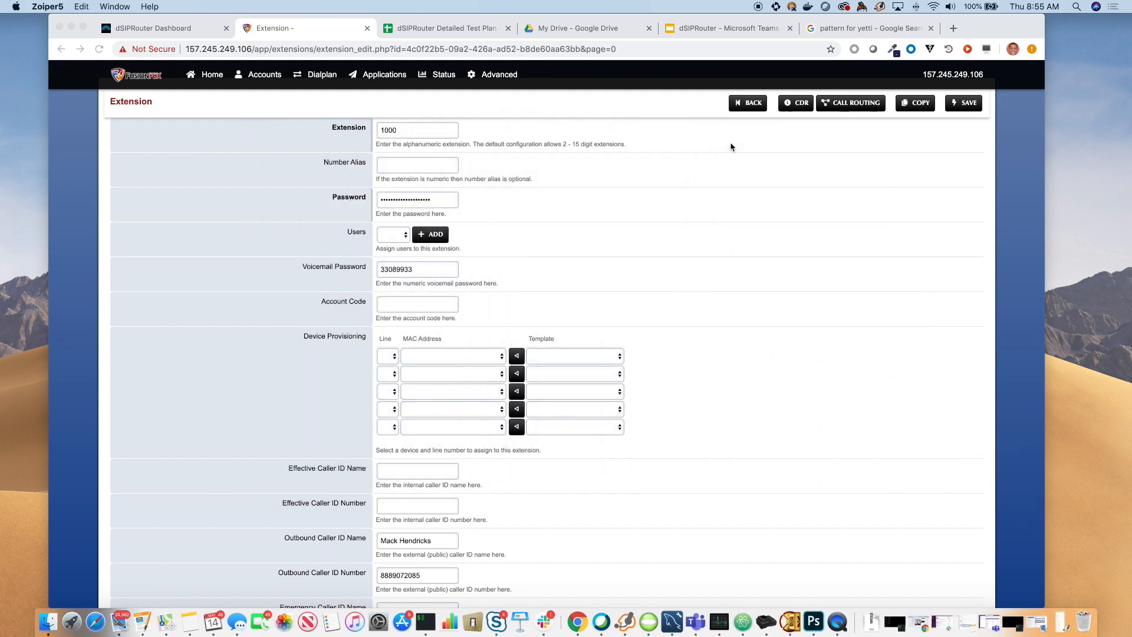
mouse_move(235, 240)
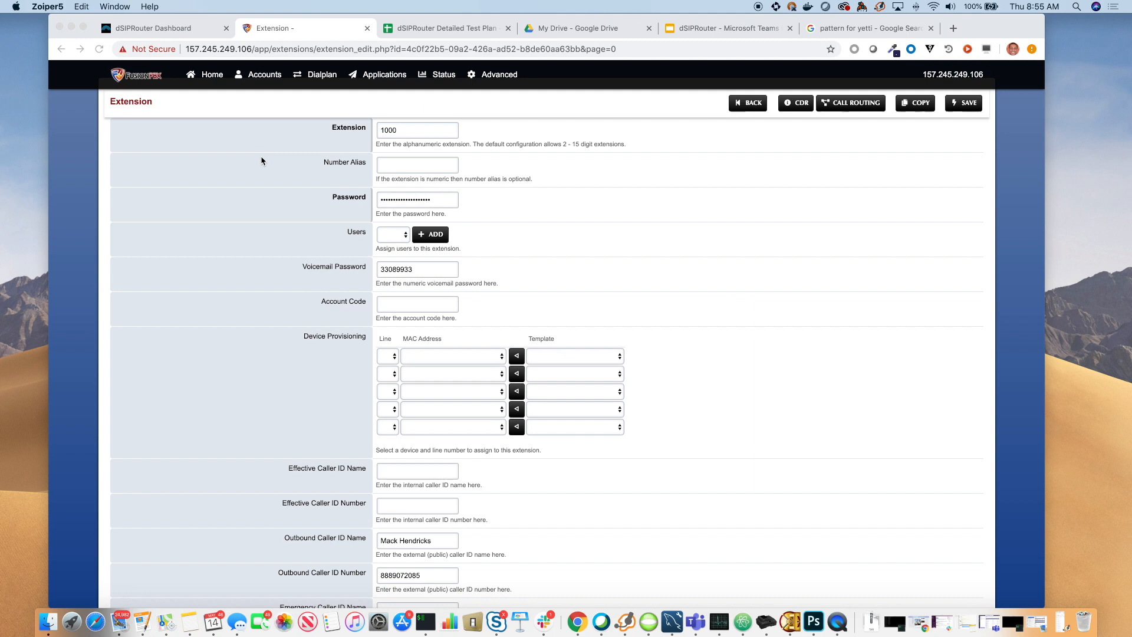
mouse_move(271, 90)
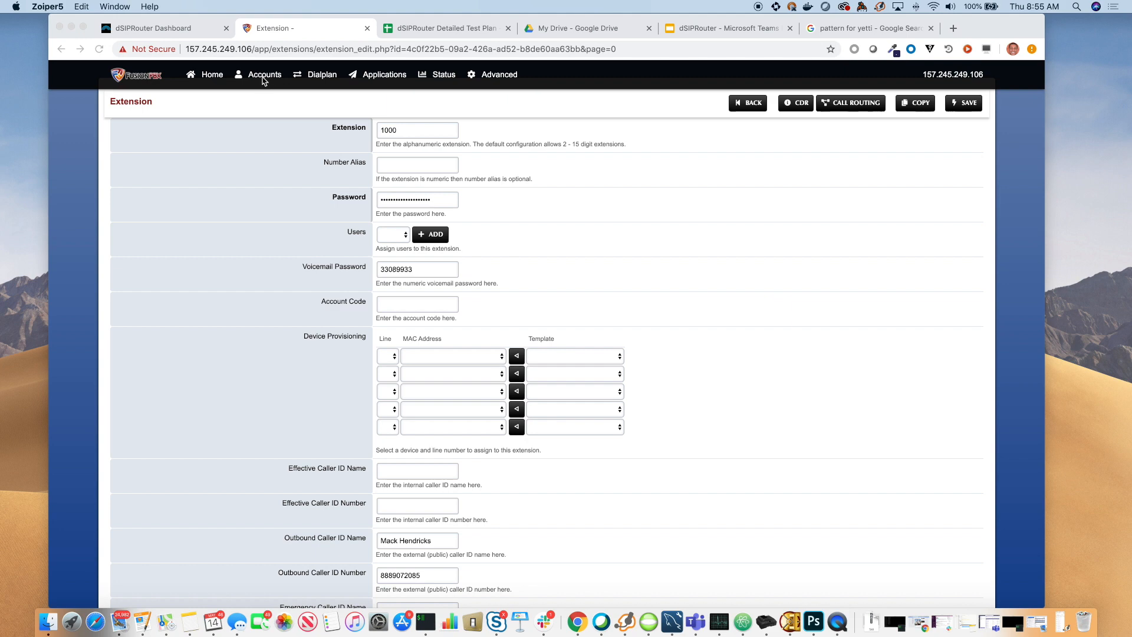
Add a new gateway named sbc3.dsiprouter.net and begin entering proxy 138.197.174.247.
left_click(264, 74)
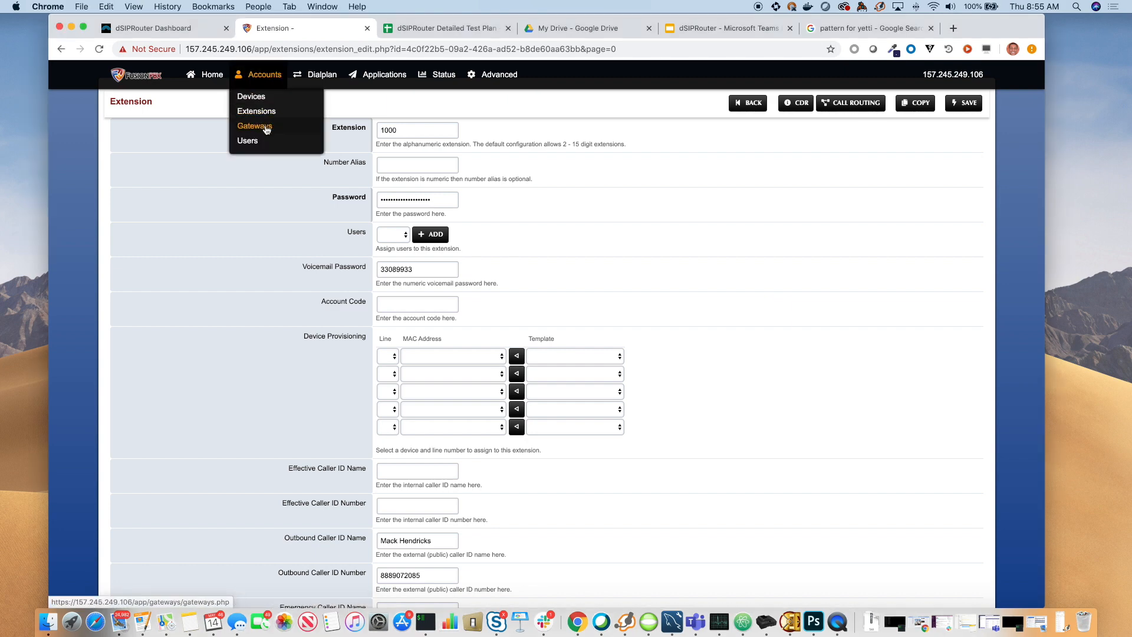
left_click(254, 125)
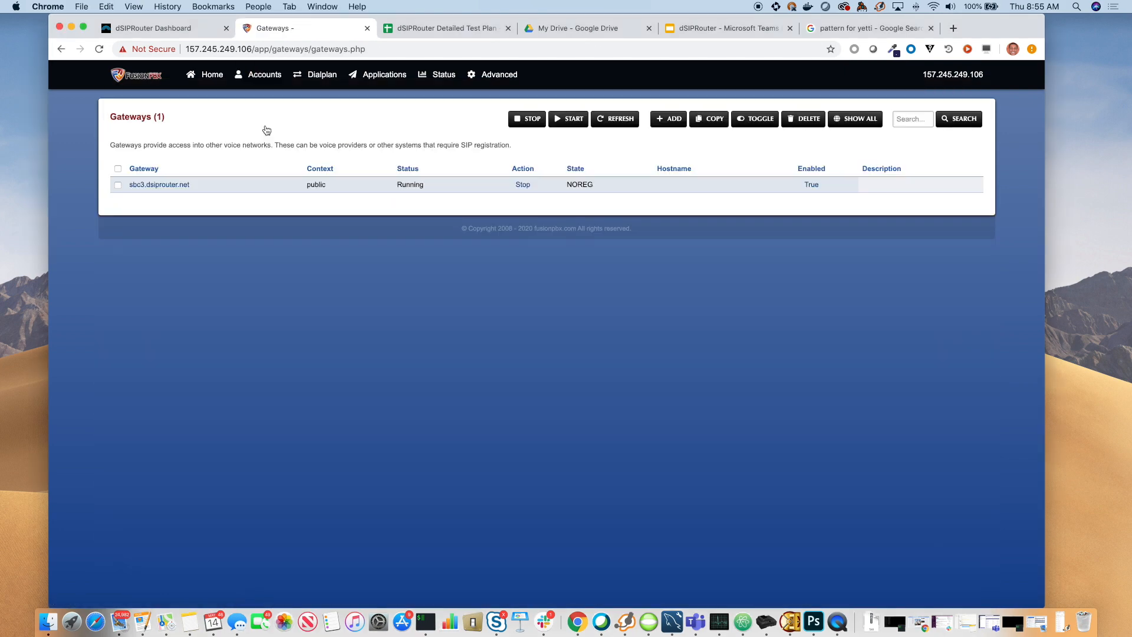
mouse_move(251, 129)
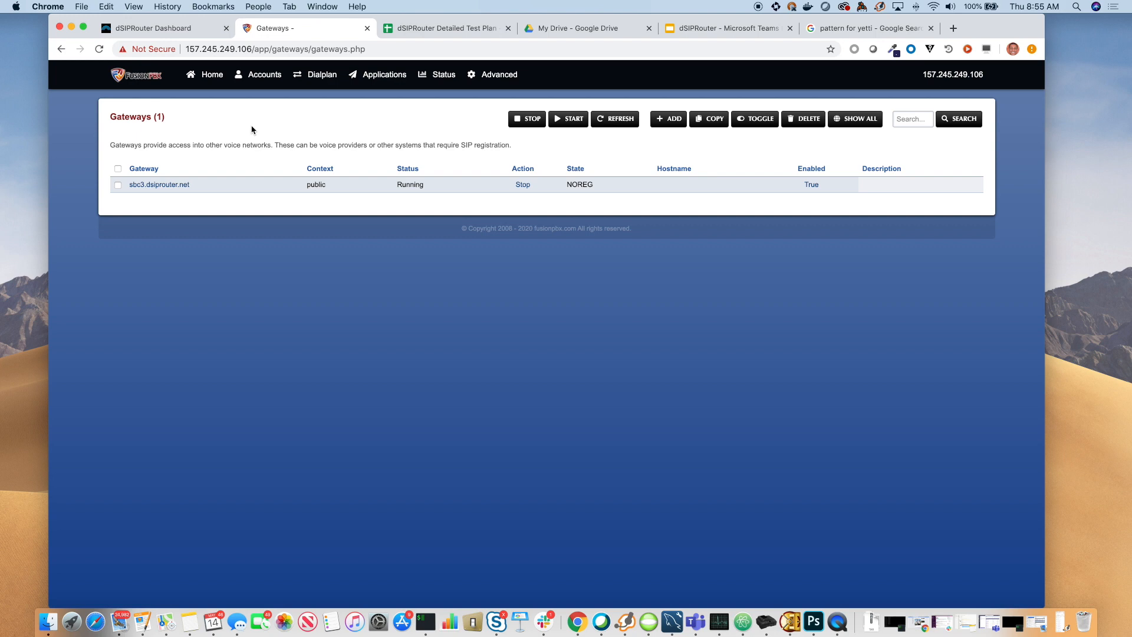
mouse_move(669, 130)
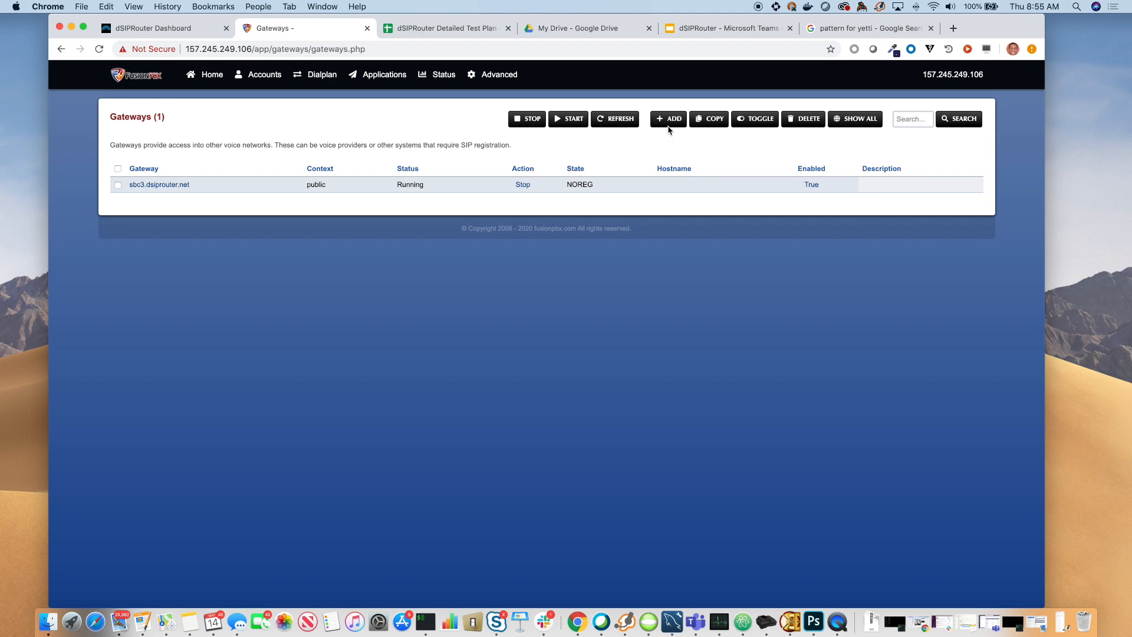
left_click(667, 119)
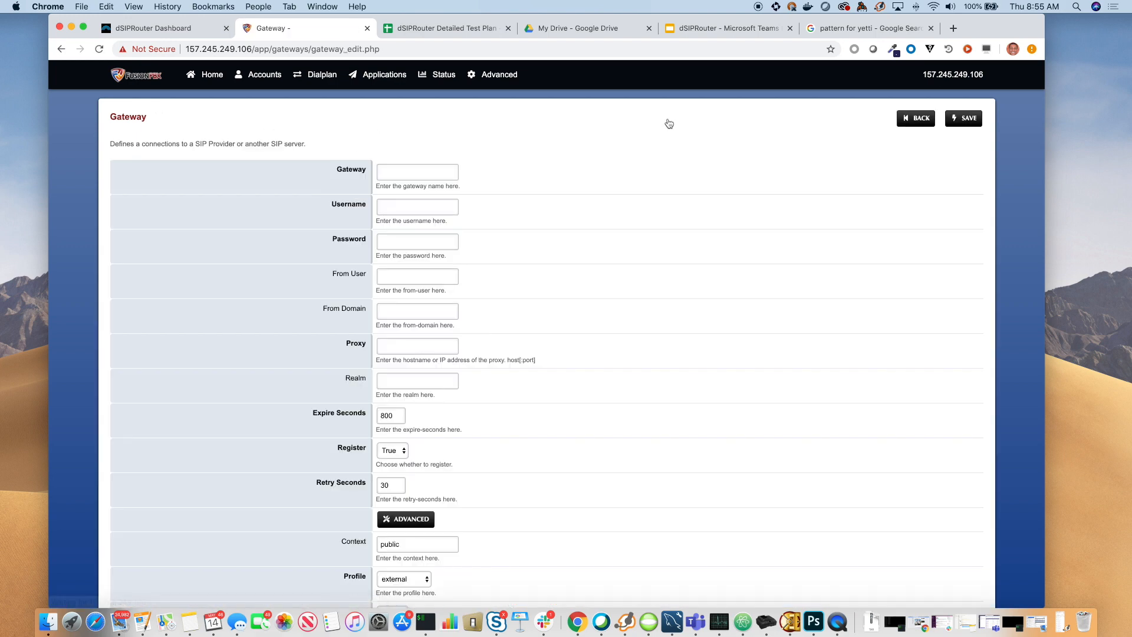
left_click(417, 171)
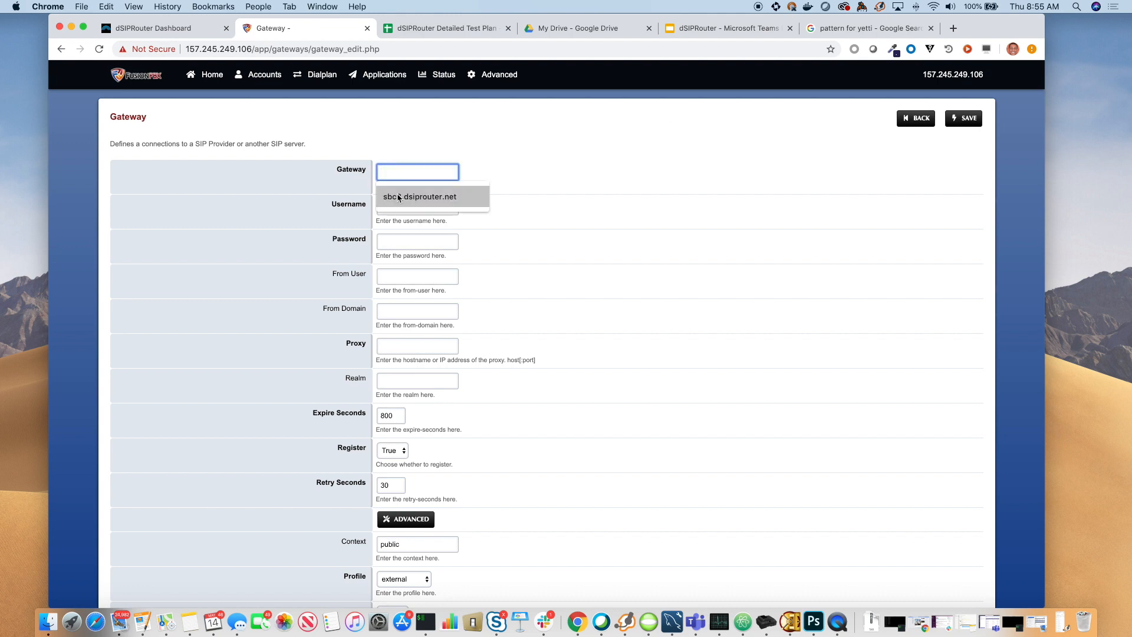
left_click(419, 197)
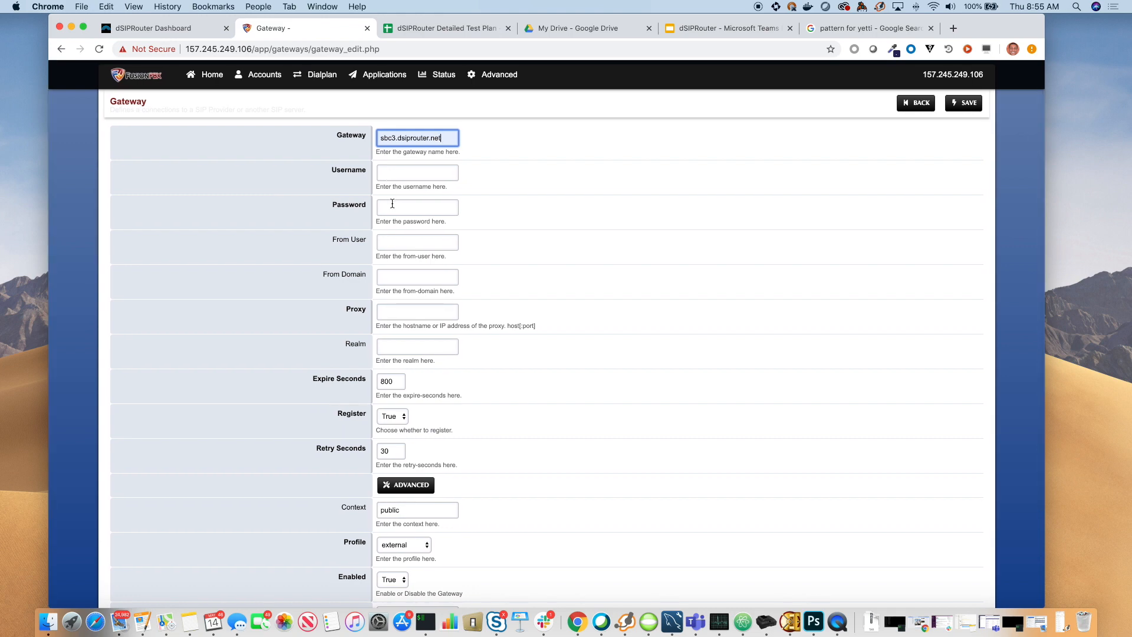
type("138.197.174.247")
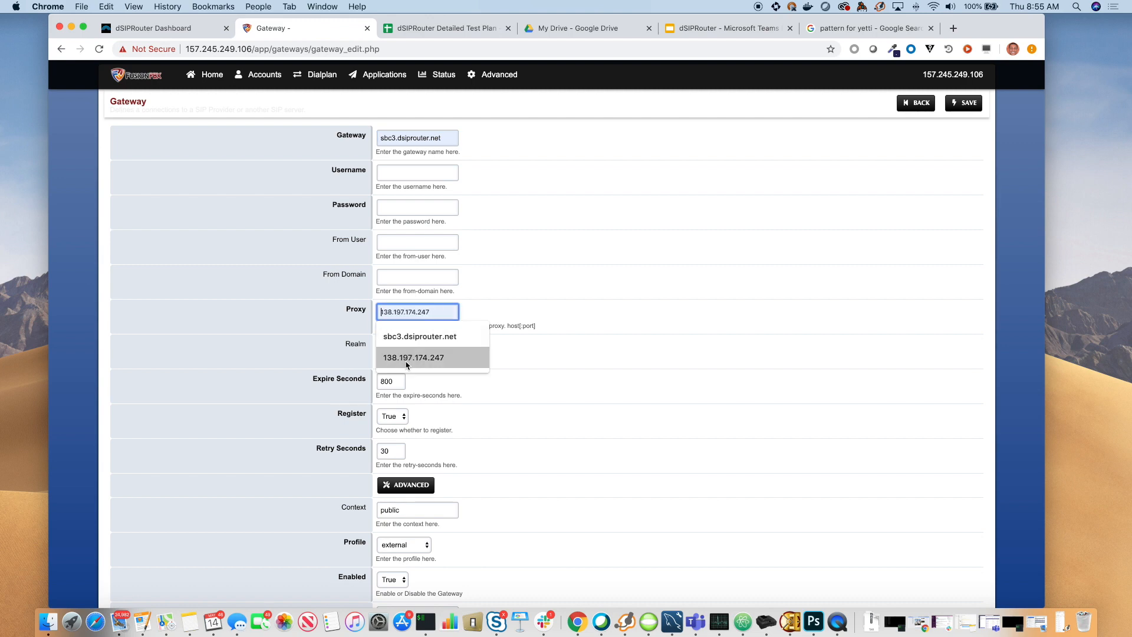
mouse_move(395, 365)
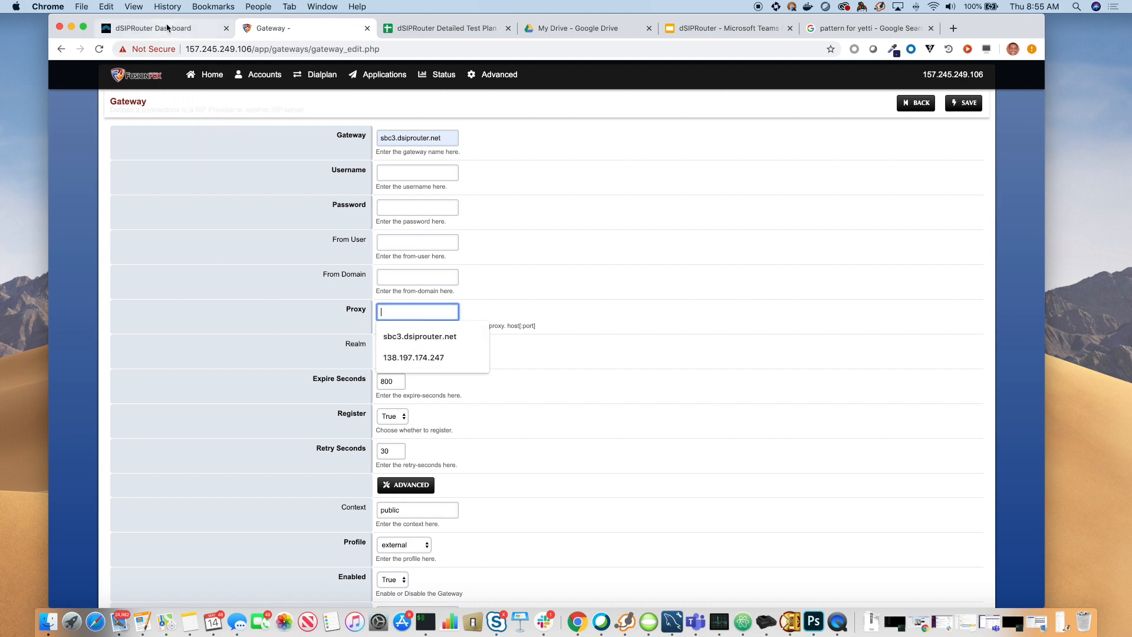
Ping sbc3.dsiprouter.net from the sbc3 terminal, confirming 138.197.174.247 with 0% loss.
left_click(151, 28)
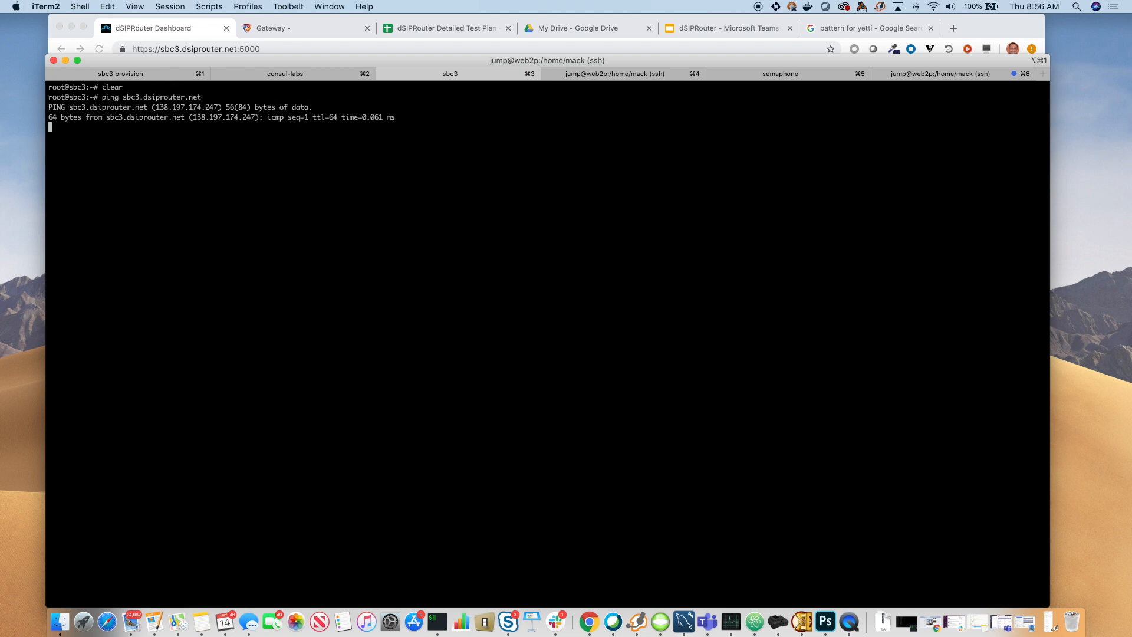
key("ctrl+c")
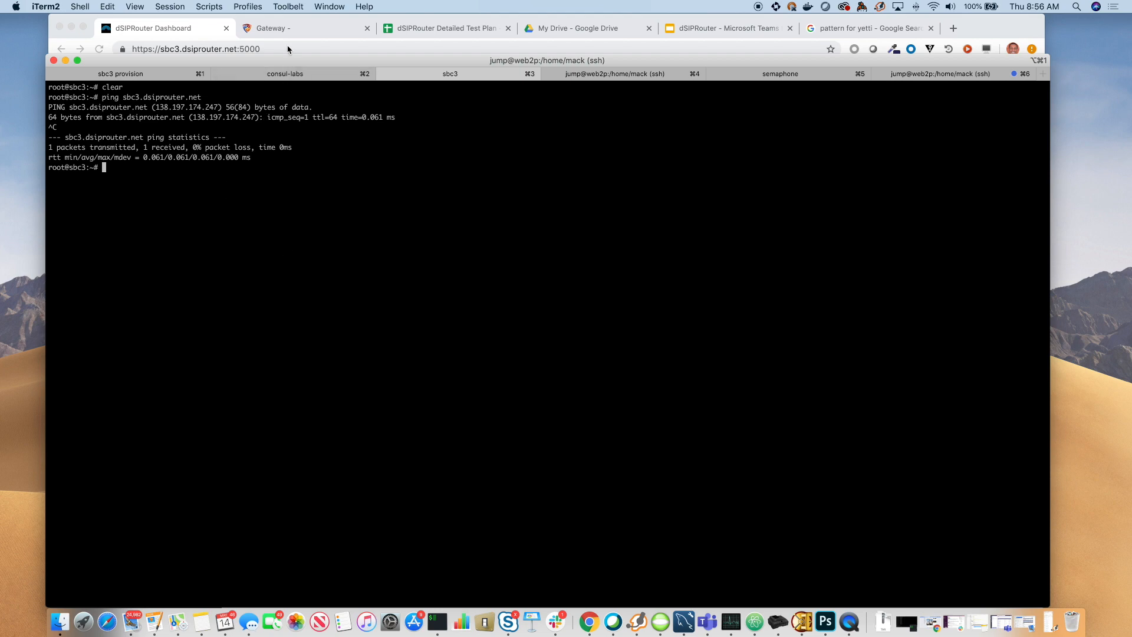
Set the gateway proxy to 138.197.174.247 and reveal the advanced settings.
left_click(304, 29)
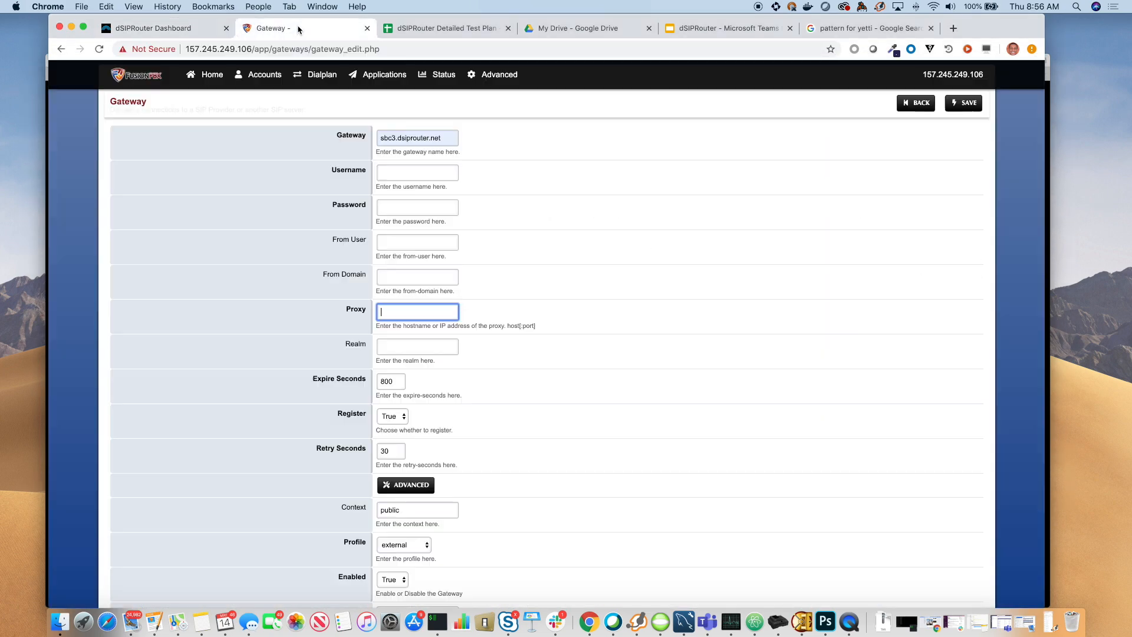
type("138.197.174.247")
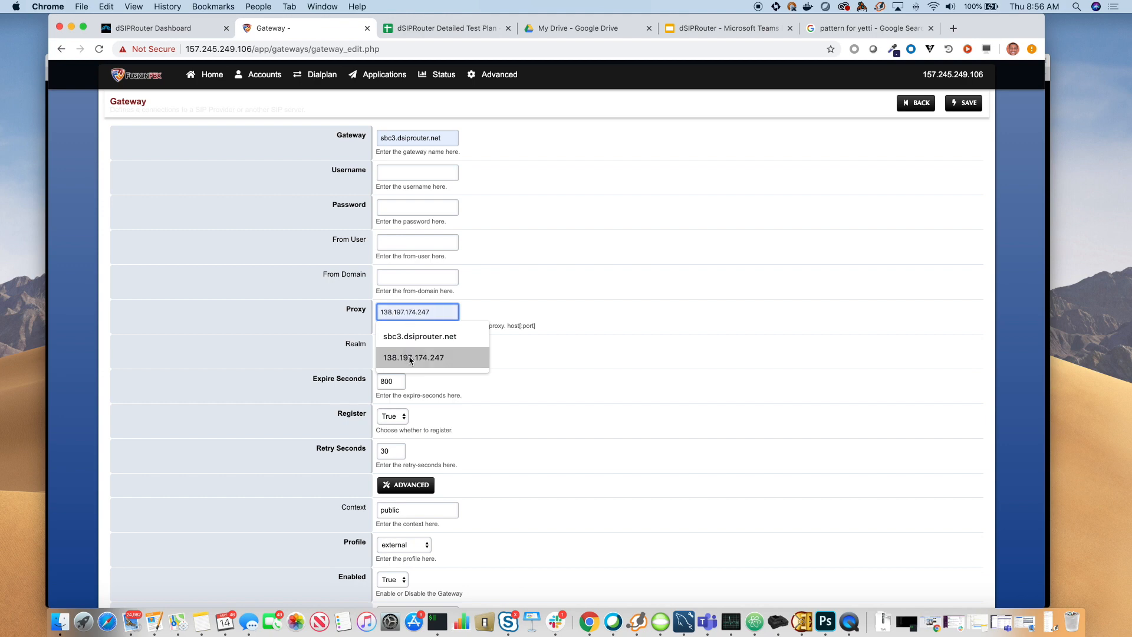
left_click(413, 357)
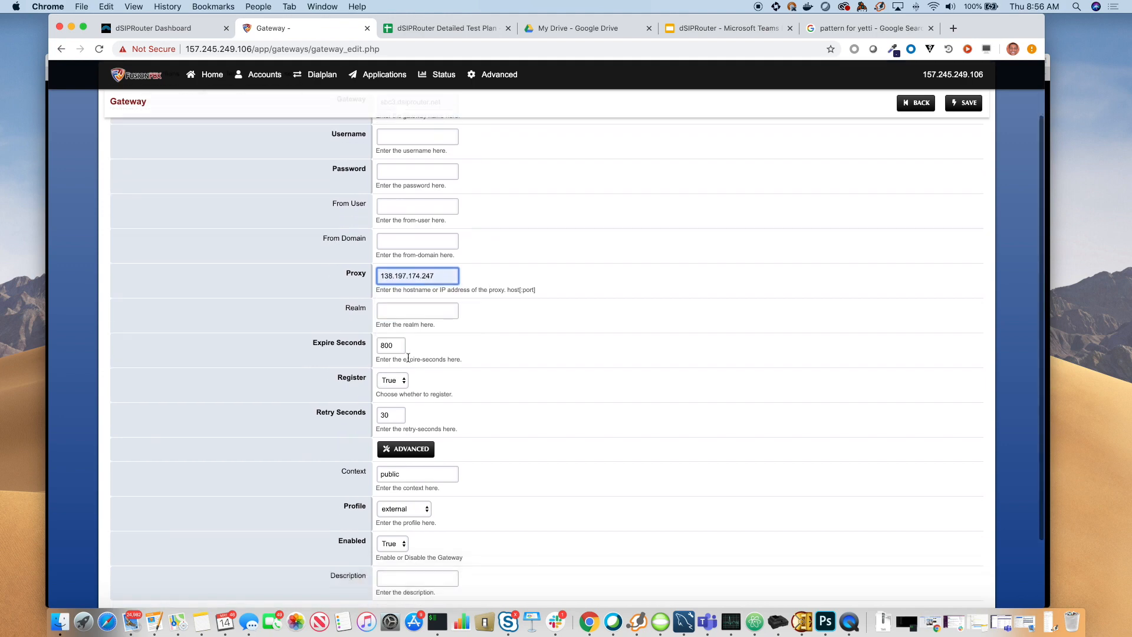
scroll("down", 3)
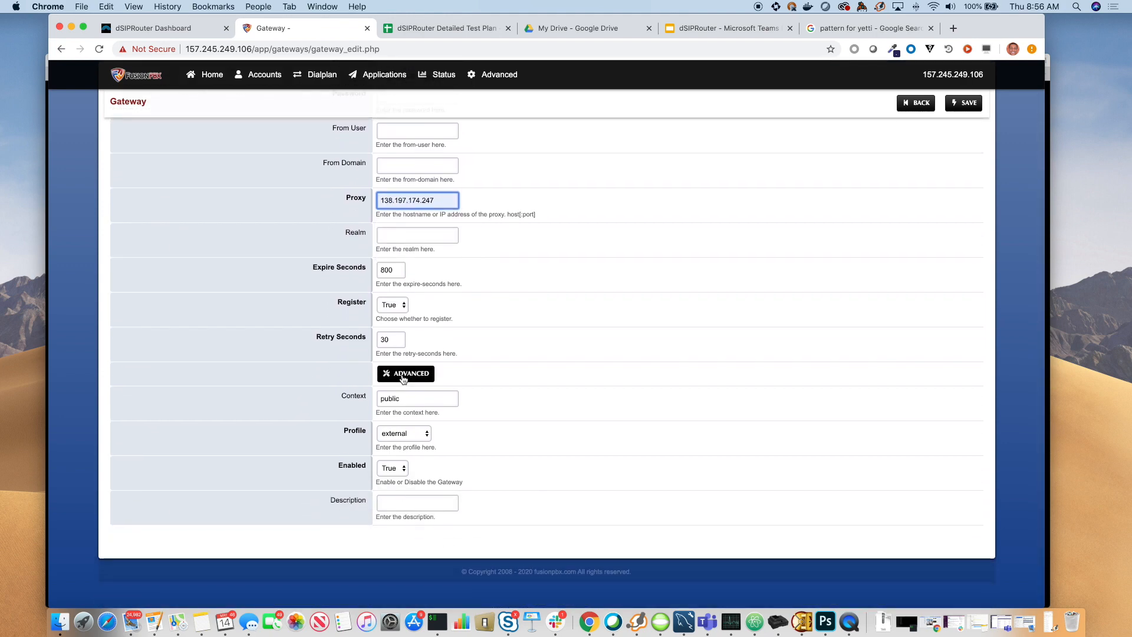
left_click(406, 373)
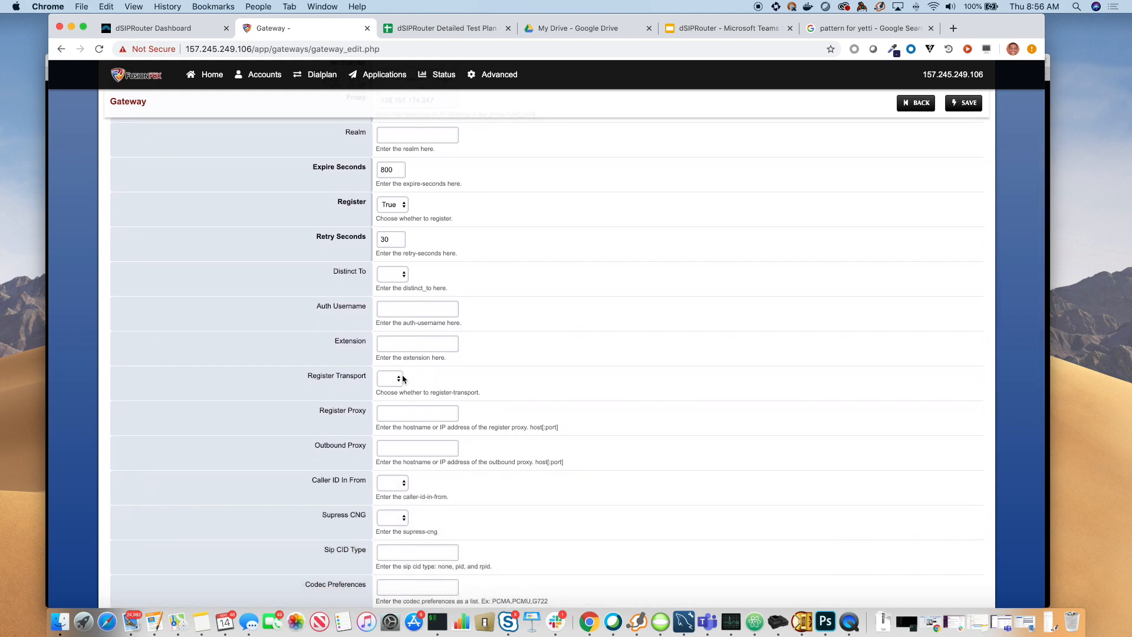
scroll("down", 3)
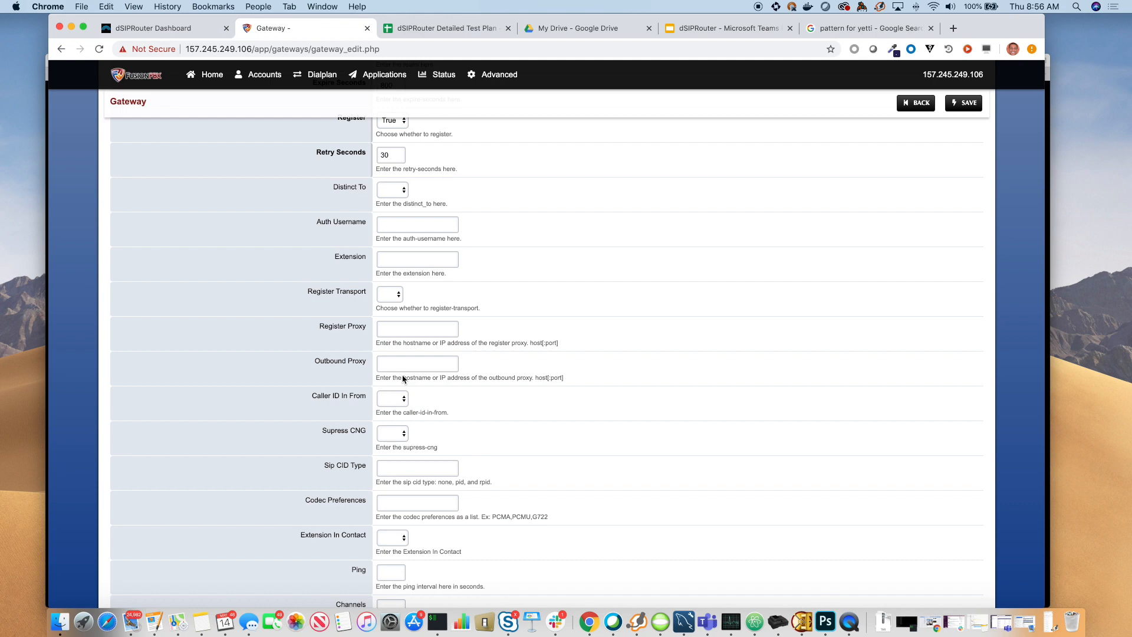
mouse_move(403, 405)
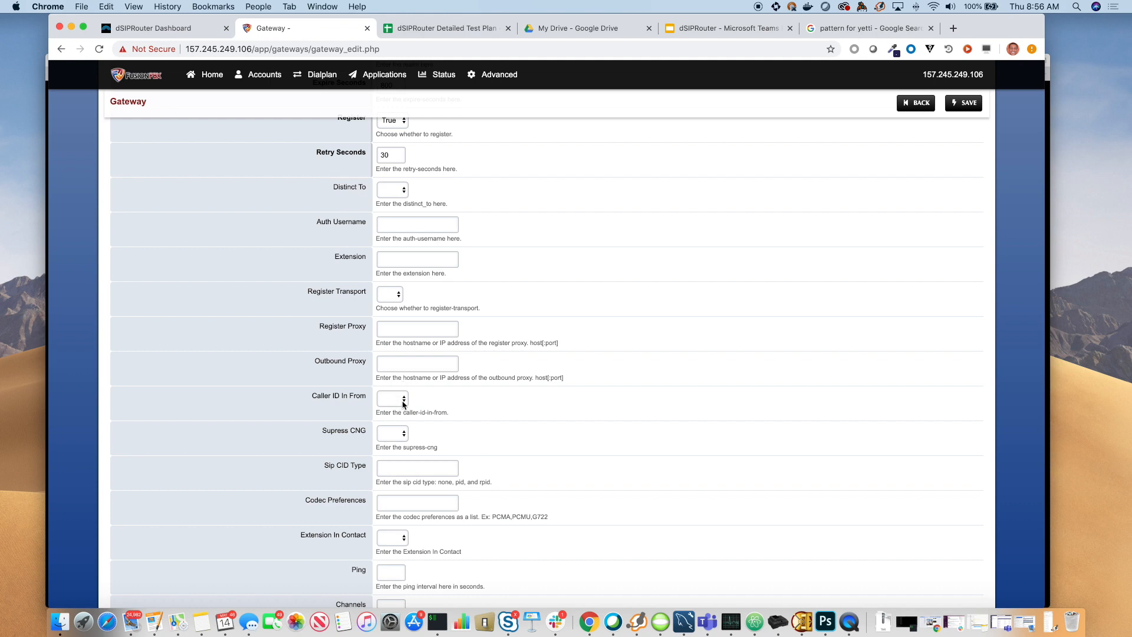
Set Caller ID In From to True and Supress CNG to False, then return to gateways.
left_click(391, 398)
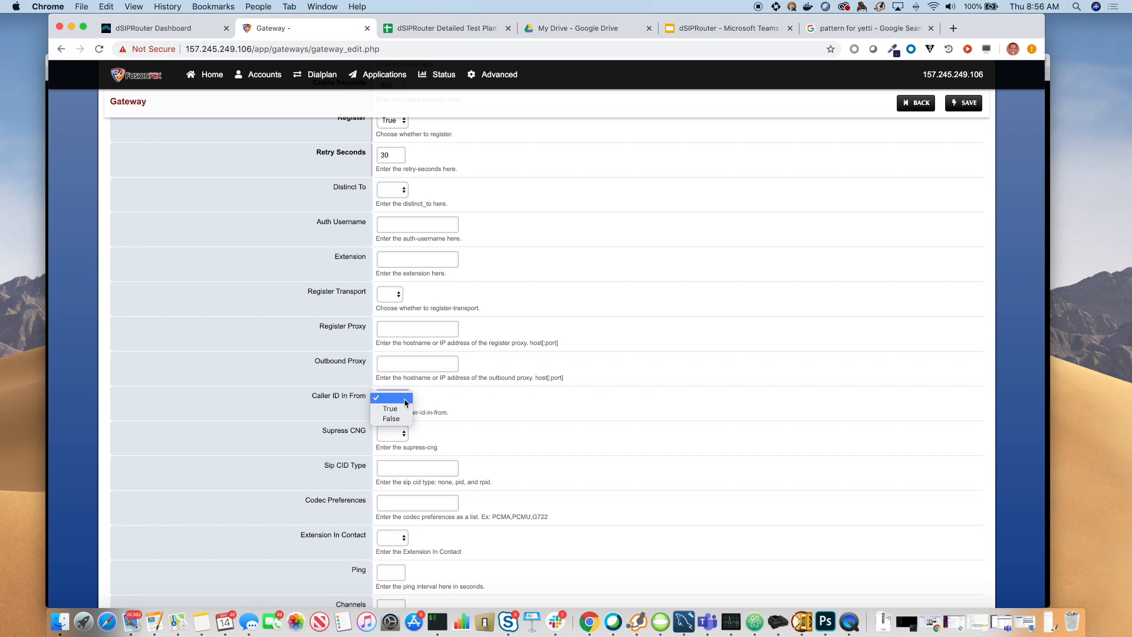
left_click(390, 408)
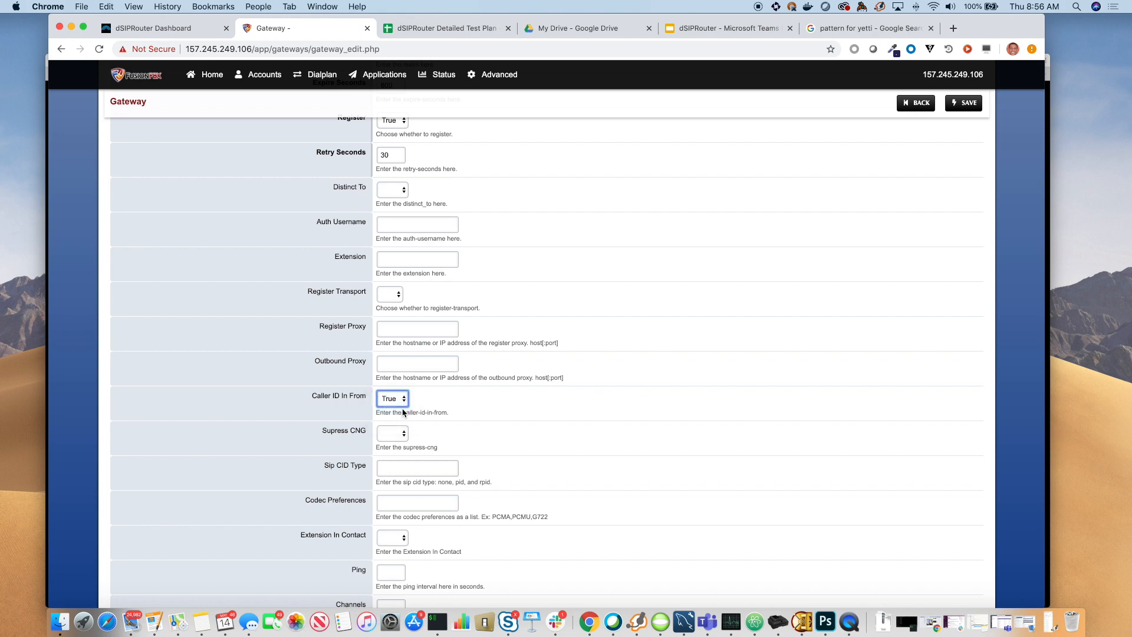
scroll("down", 3)
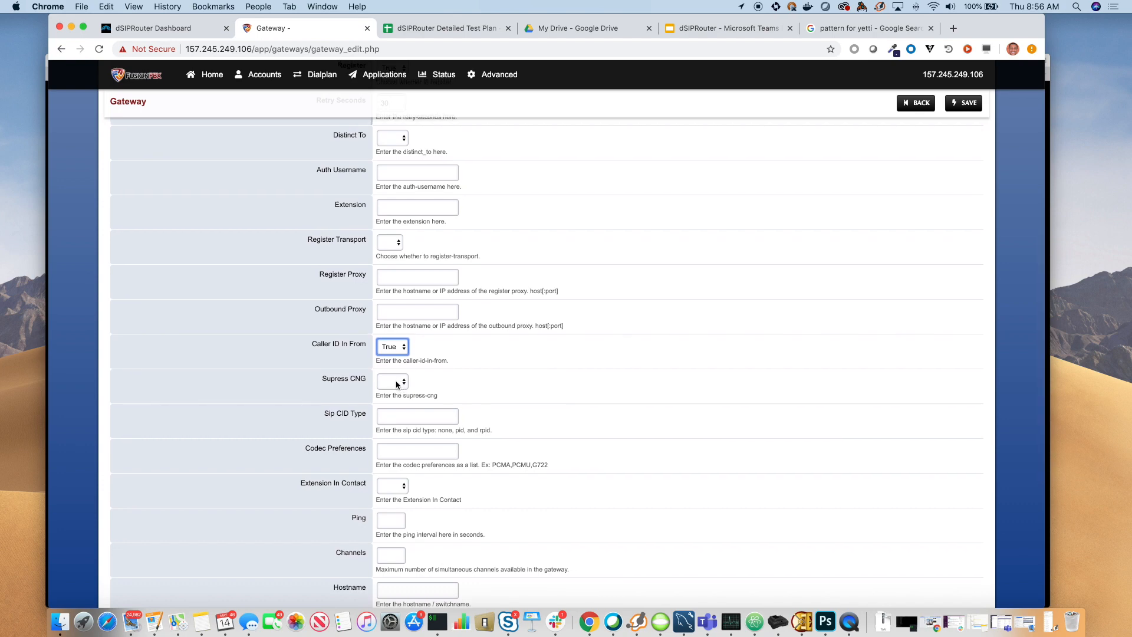
left_click(392, 382)
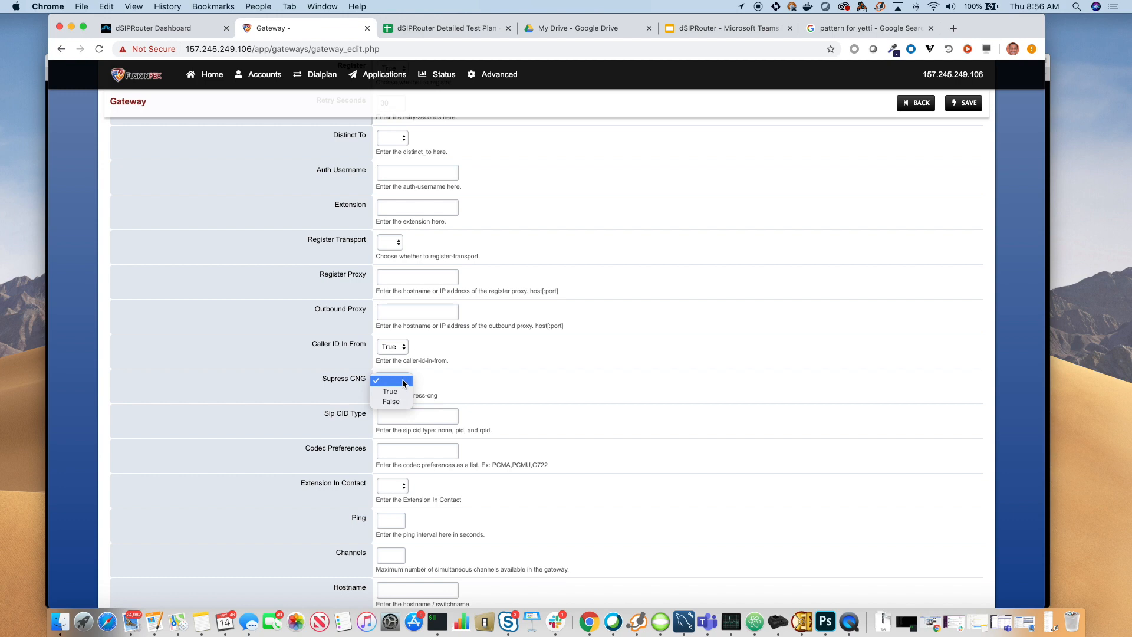
mouse_move(397, 401)
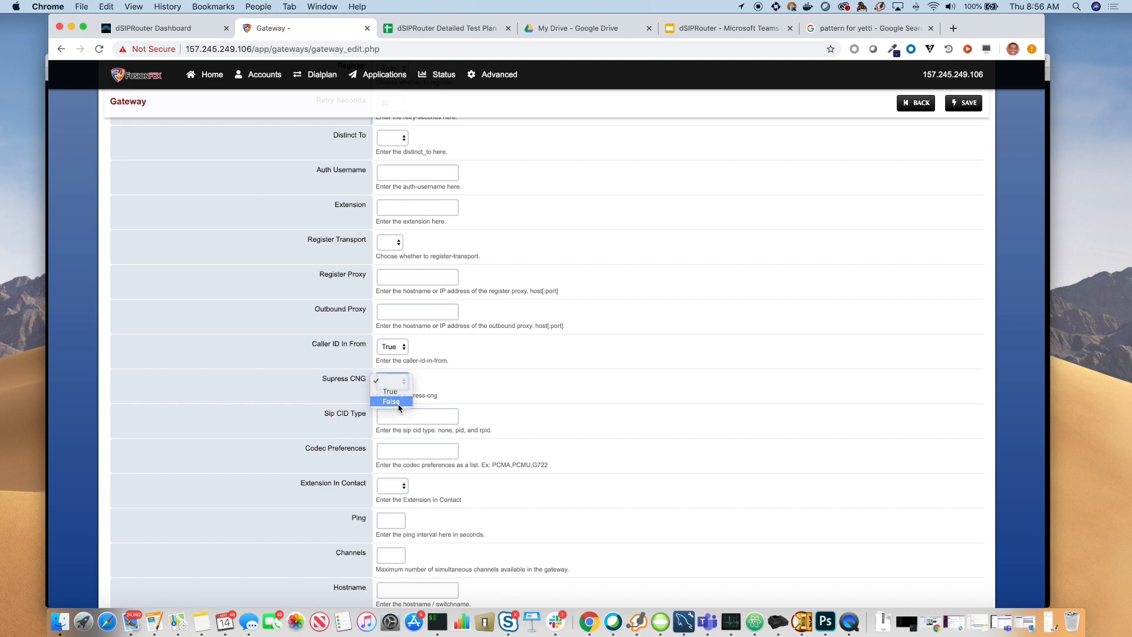
left_click(390, 401)
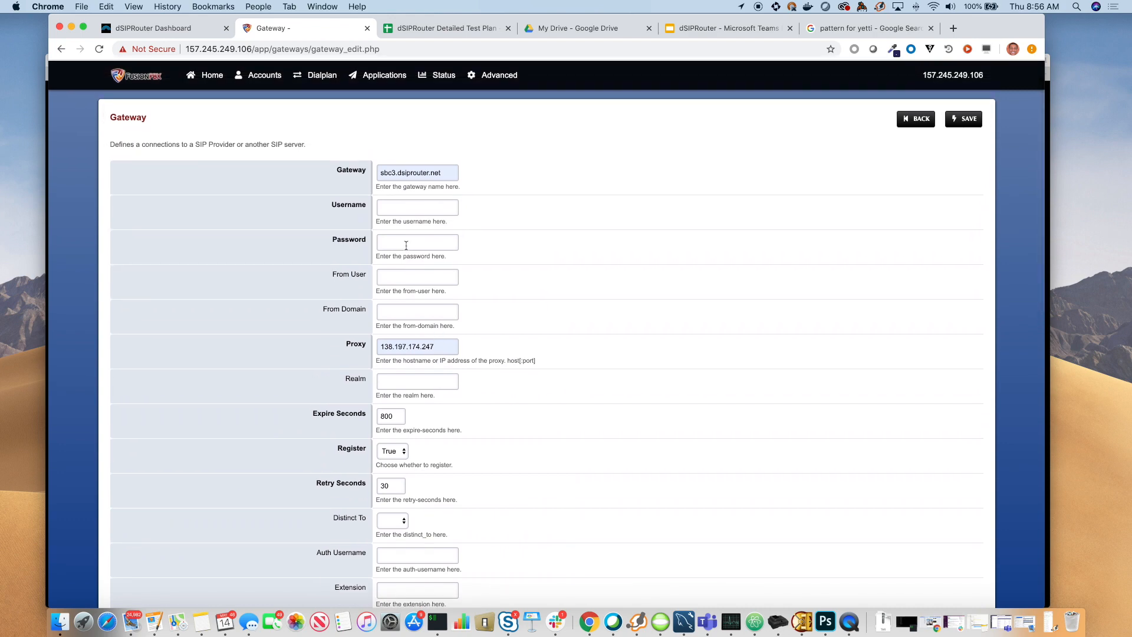
left_click(916, 119)
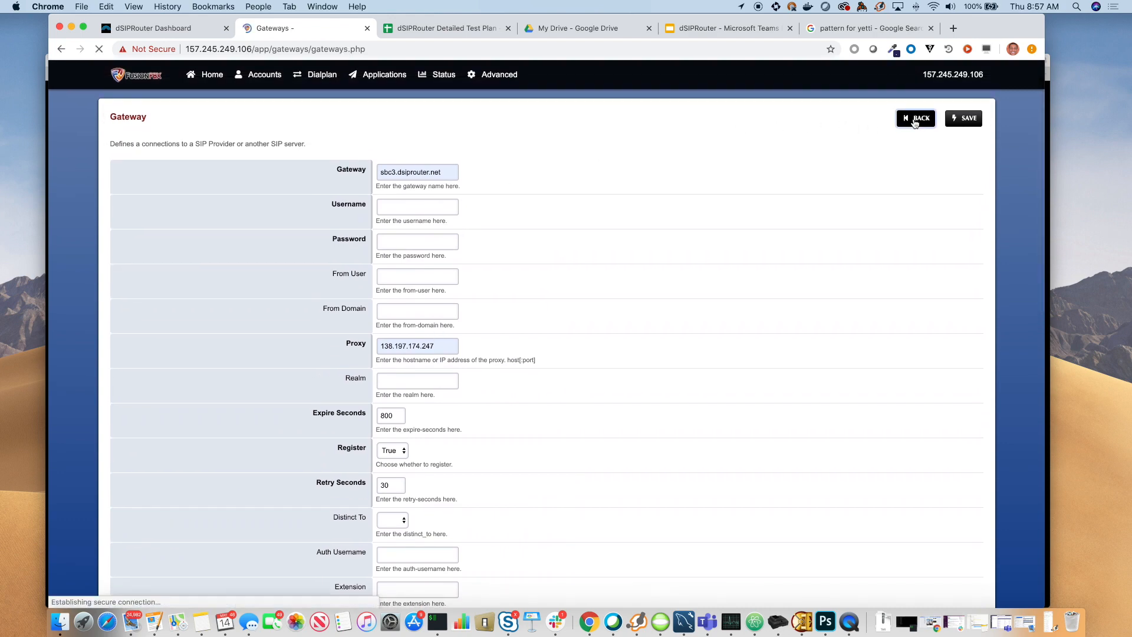
left_click(915, 118)
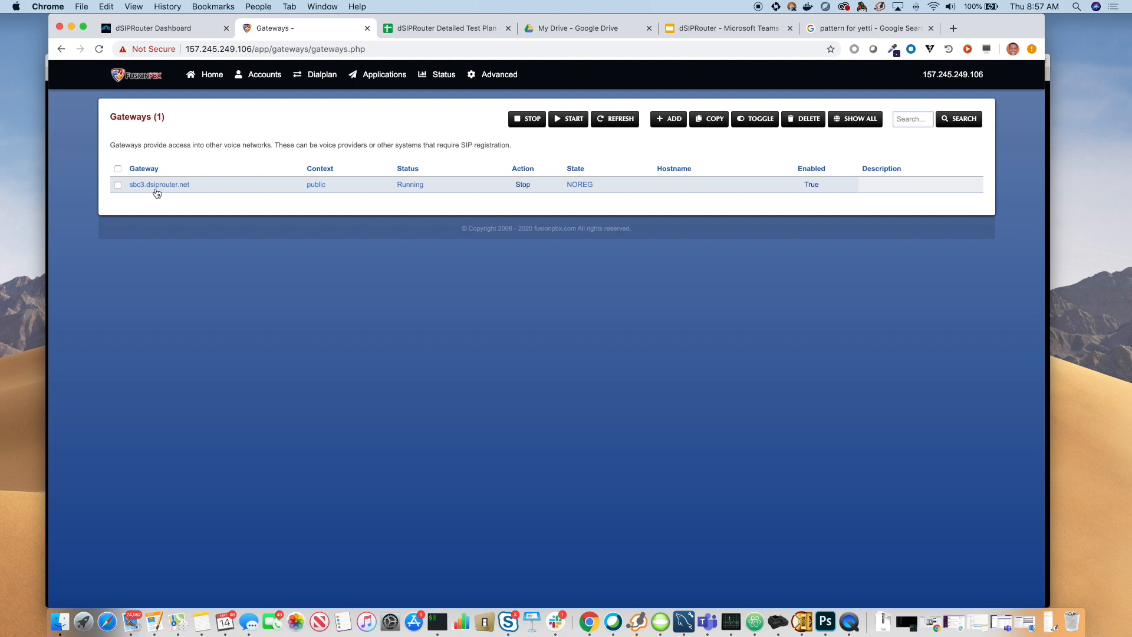
Add an outbound route using gateway sbc3.dsiprouter.net and the North America dialplan expression.
left_click(321, 74)
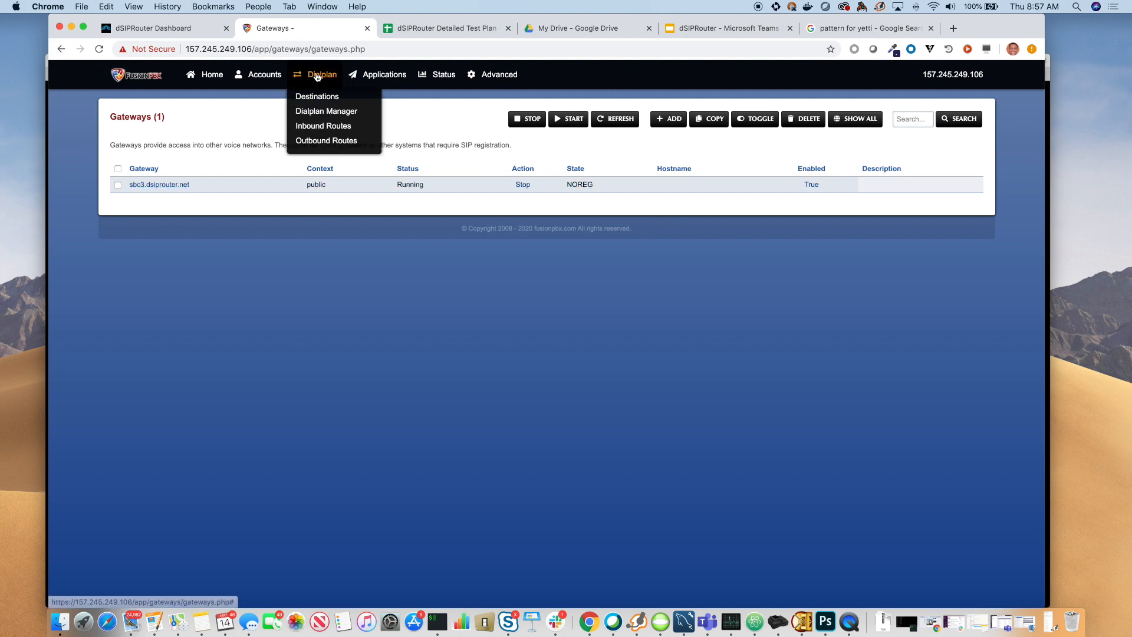
left_click(326, 141)
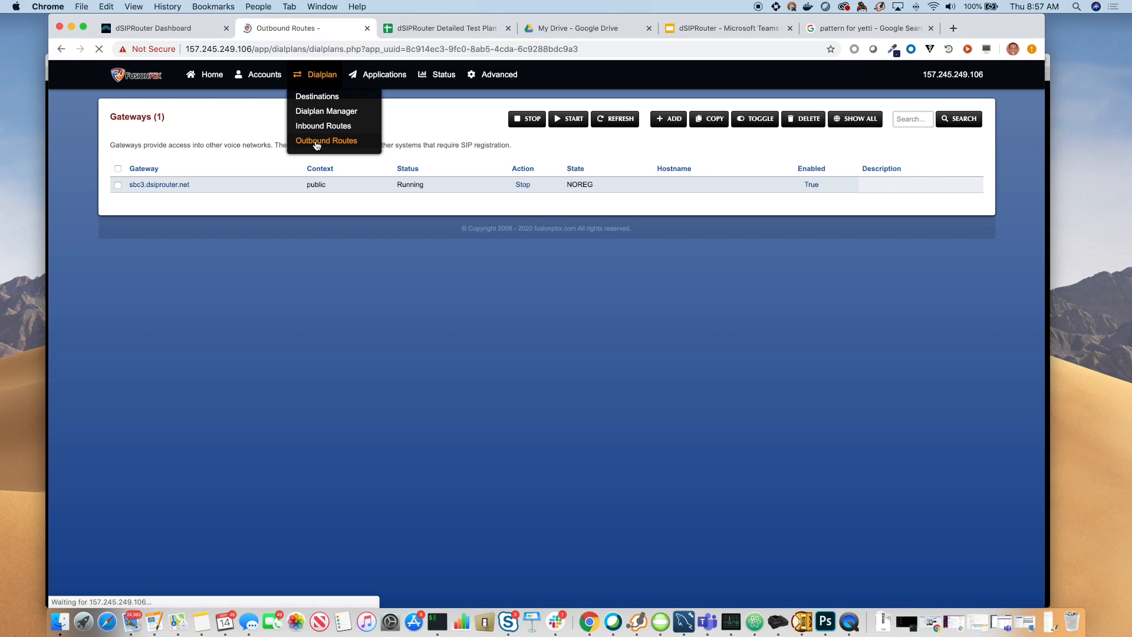
left_click(326, 140)
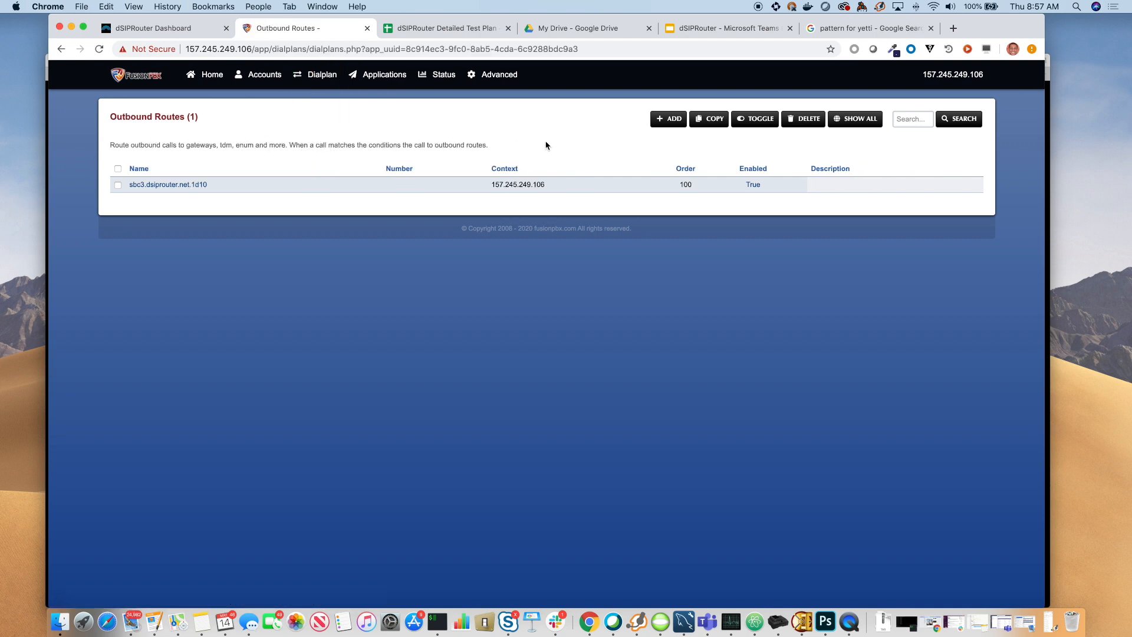
left_click(667, 118)
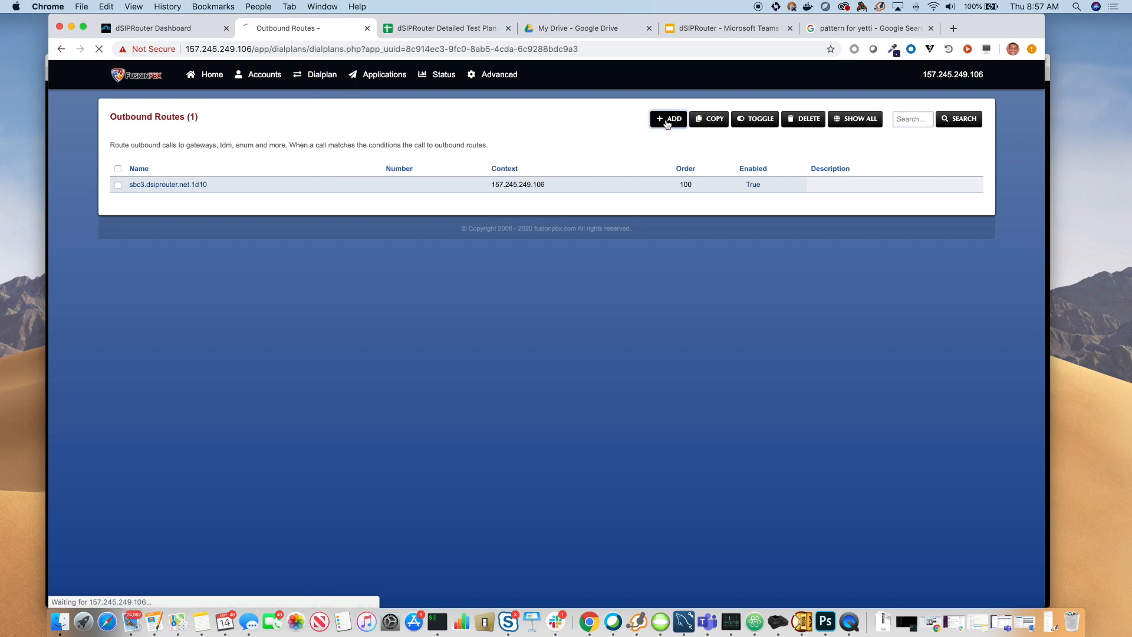
left_click(667, 119)
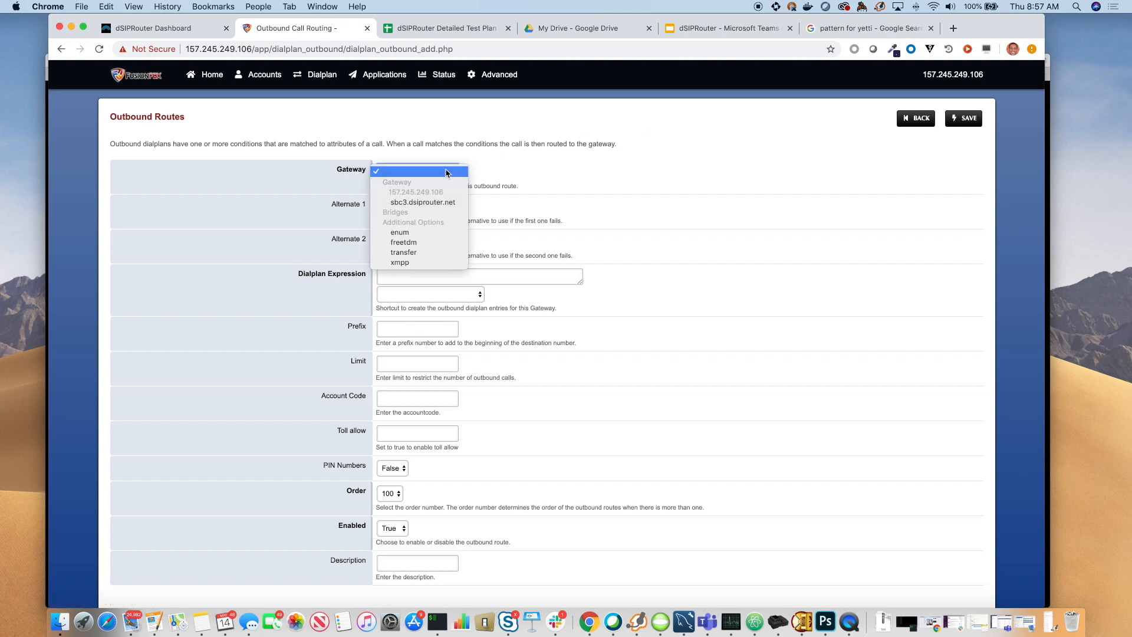
left_click(418, 172)
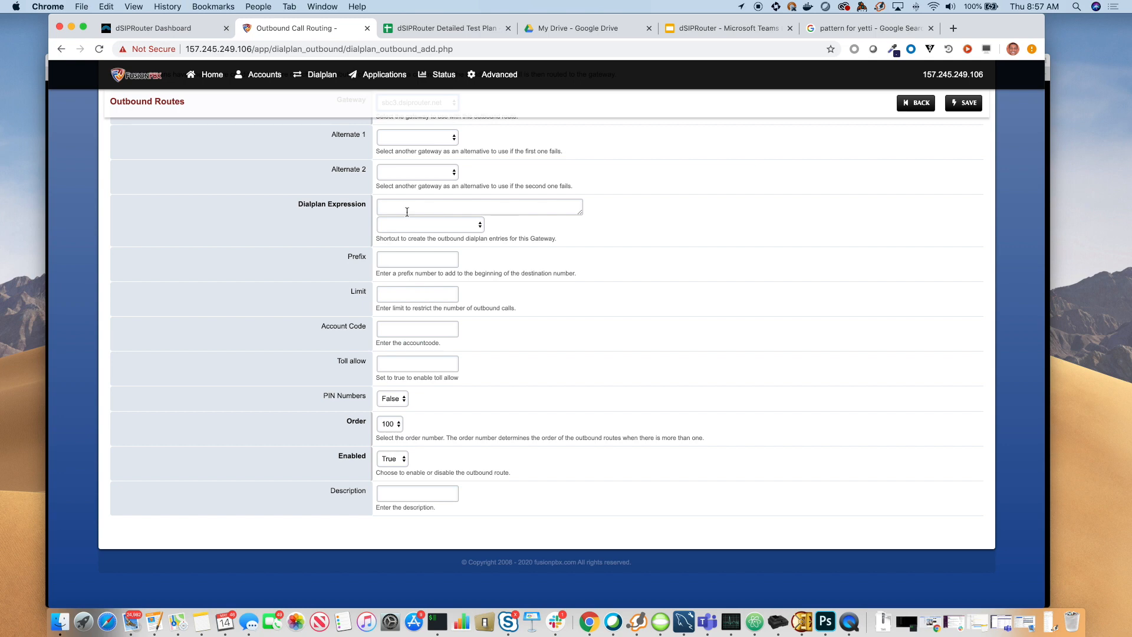
mouse_move(414, 233)
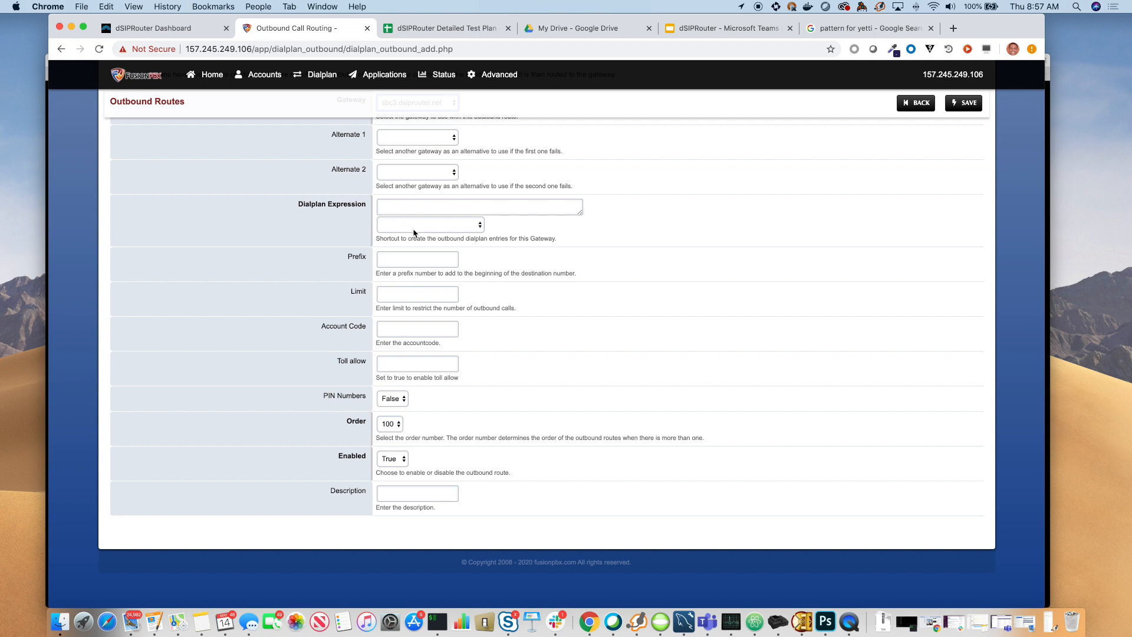
mouse_move(423, 232)
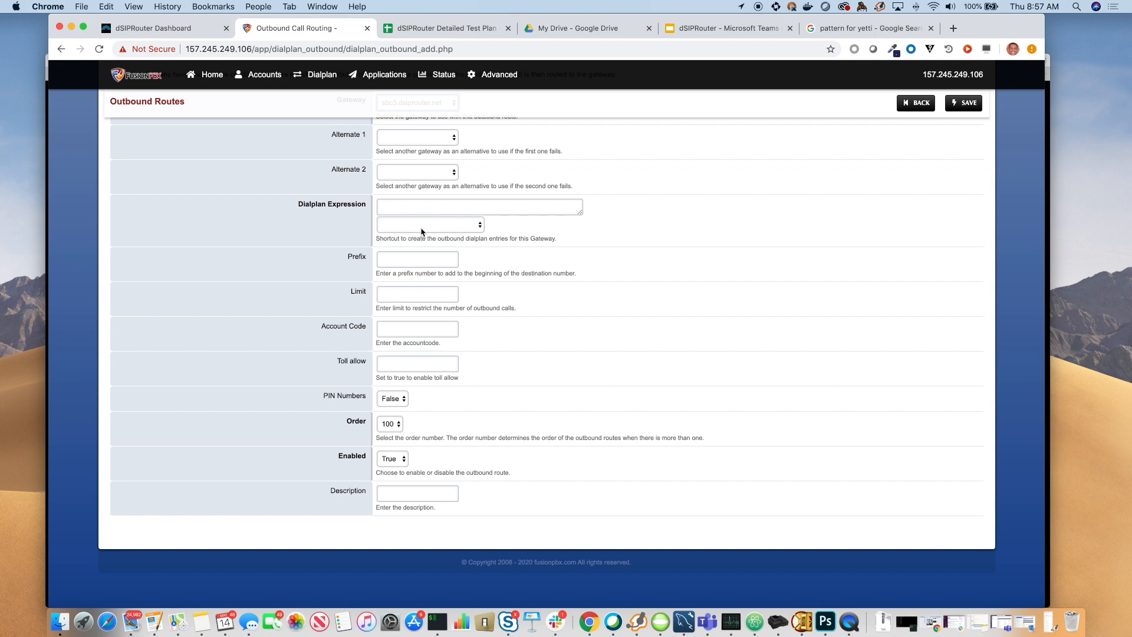
left_click(431, 225)
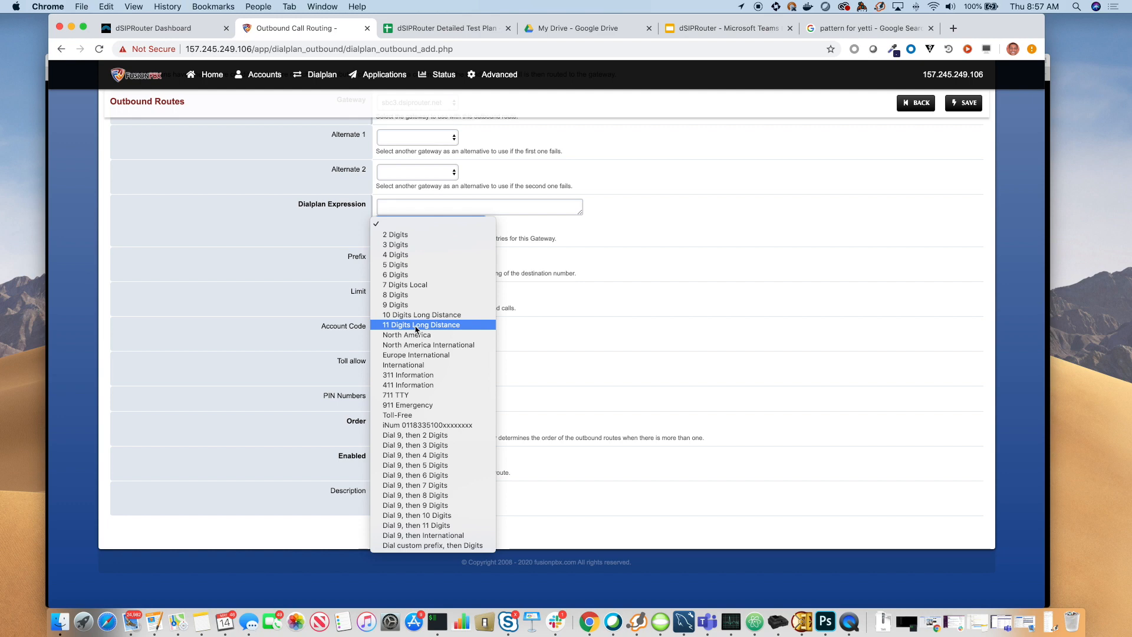
mouse_move(406, 334)
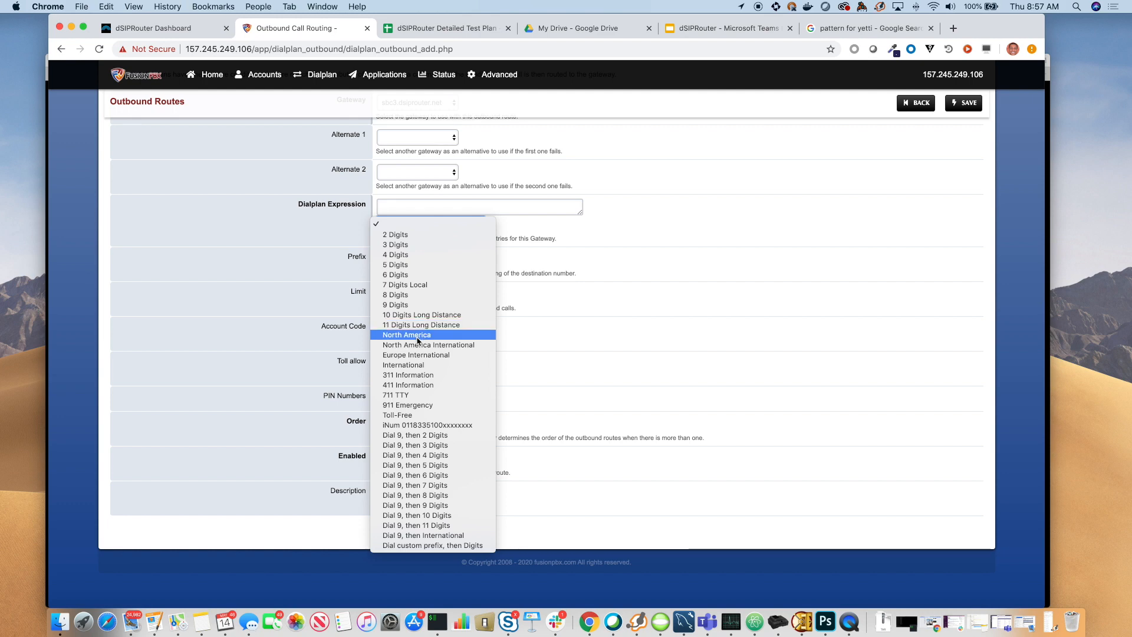
left_click(406, 334)
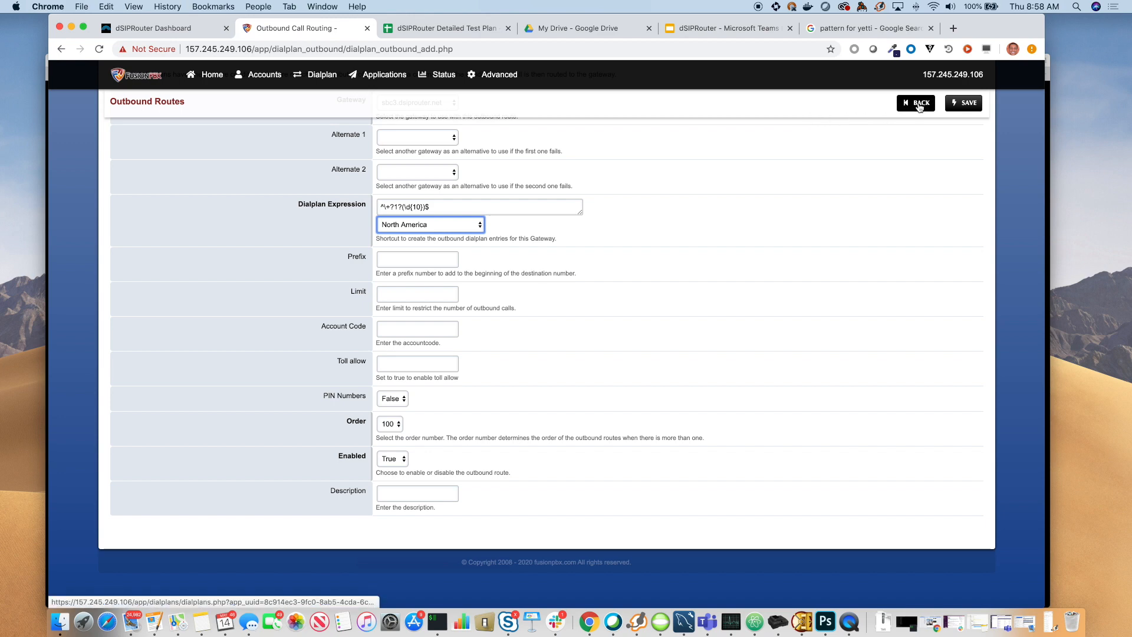
Return to the outbound routes list, then show the Teams Direct Routing slide deck.
left_click(916, 103)
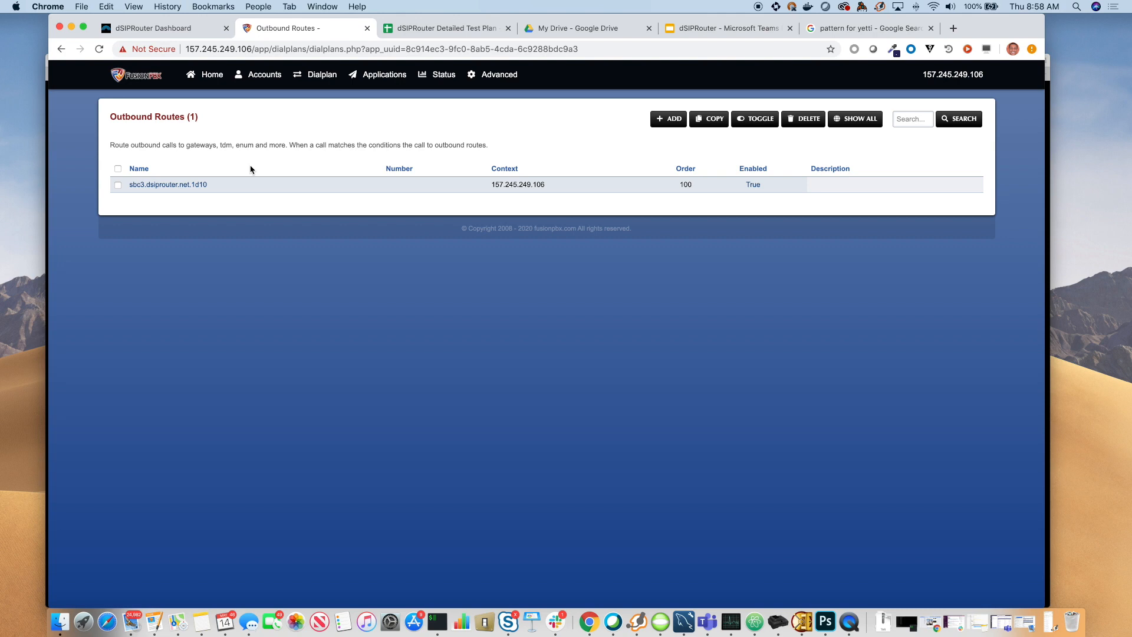
mouse_move(265, 175)
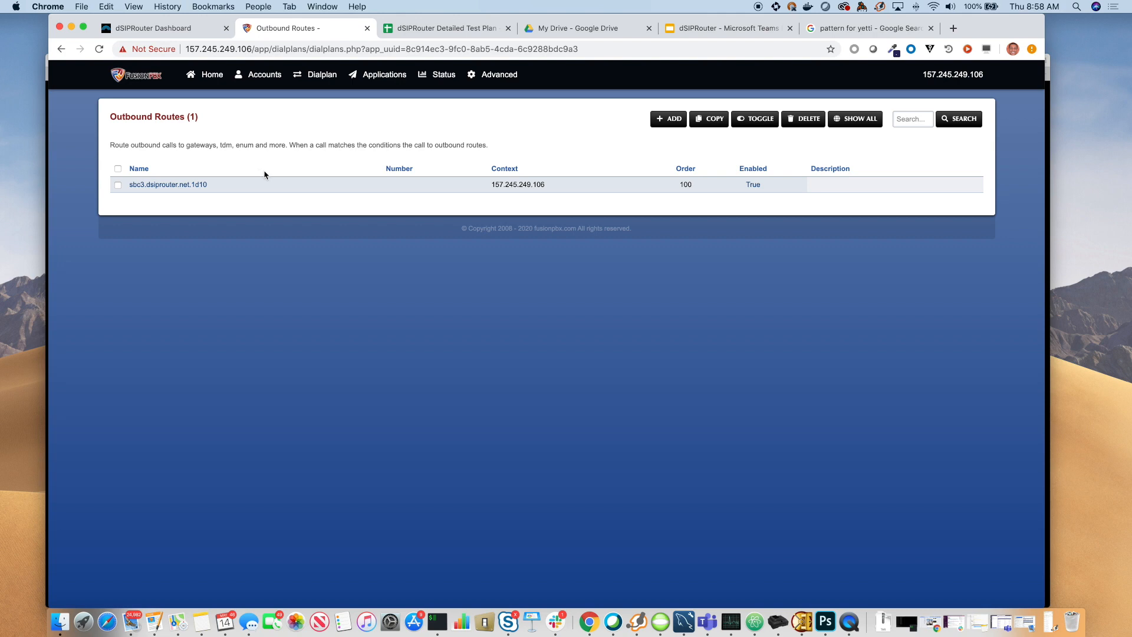
left_click(726, 28)
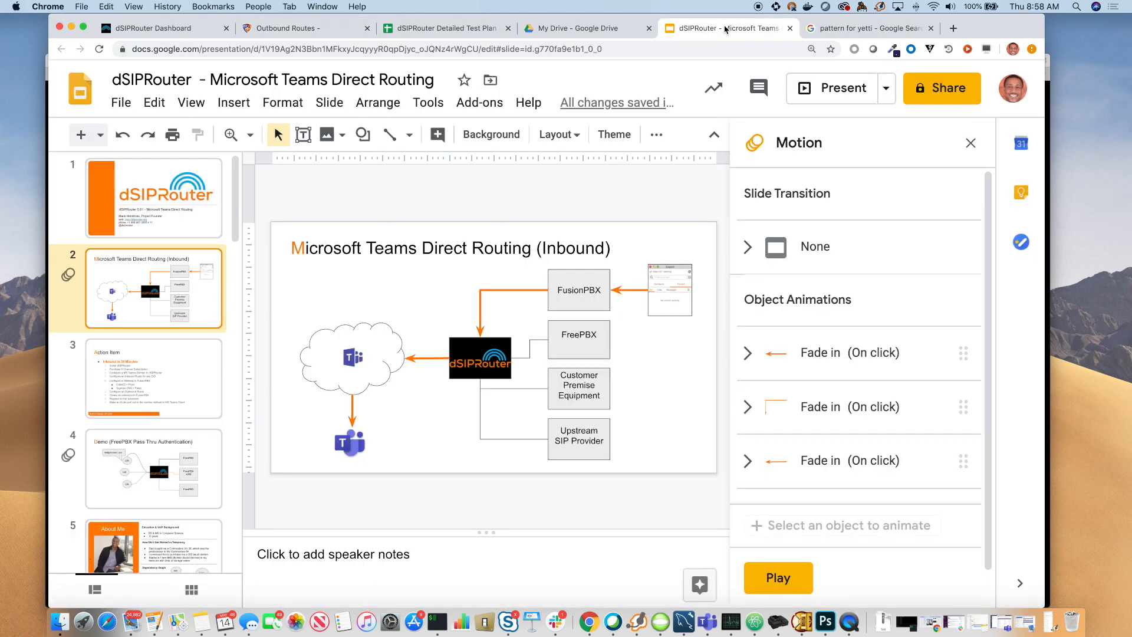
mouse_move(836, 147)
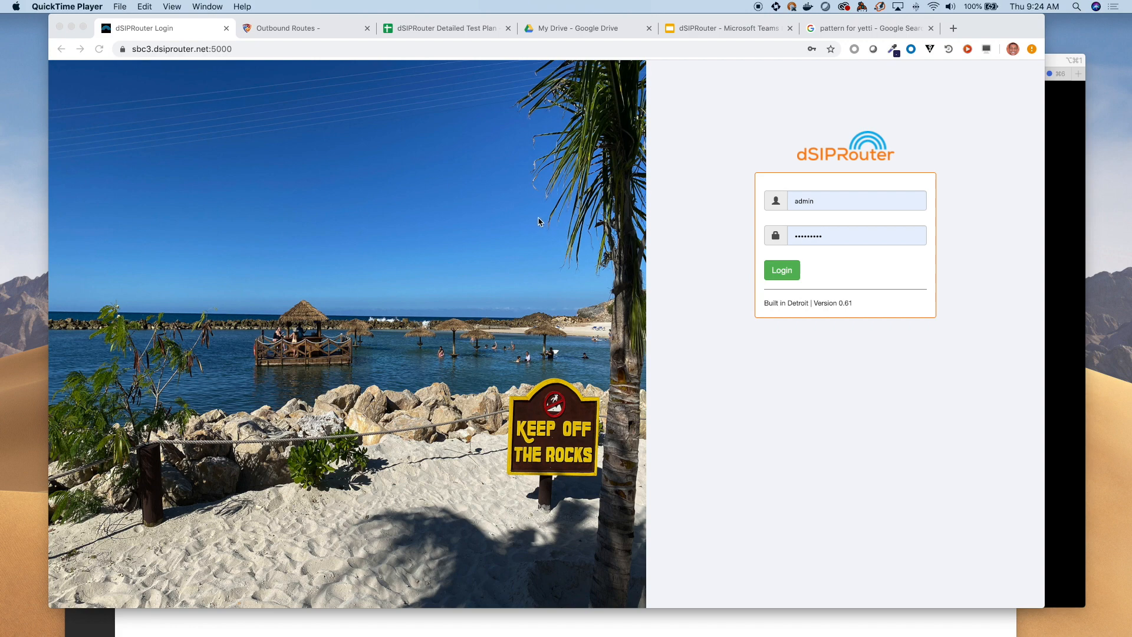
Log into dSIPRouter and create domain sbc3.dsiprouter.net with type Microsoft Teams Direct Routing.
left_click(856, 201)
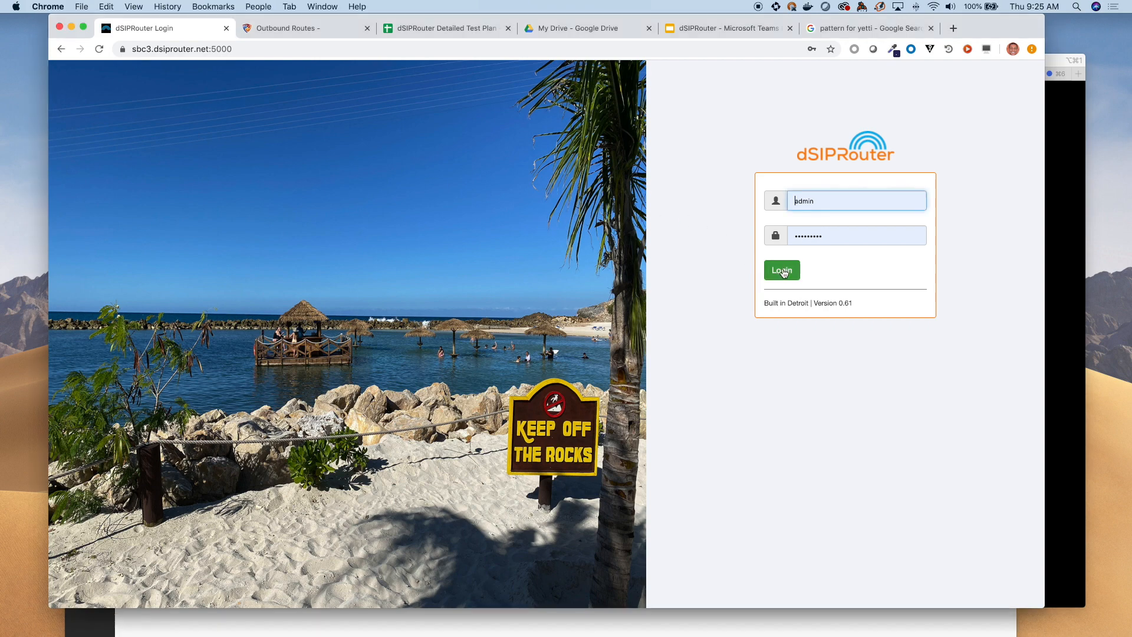
left_click(781, 270)
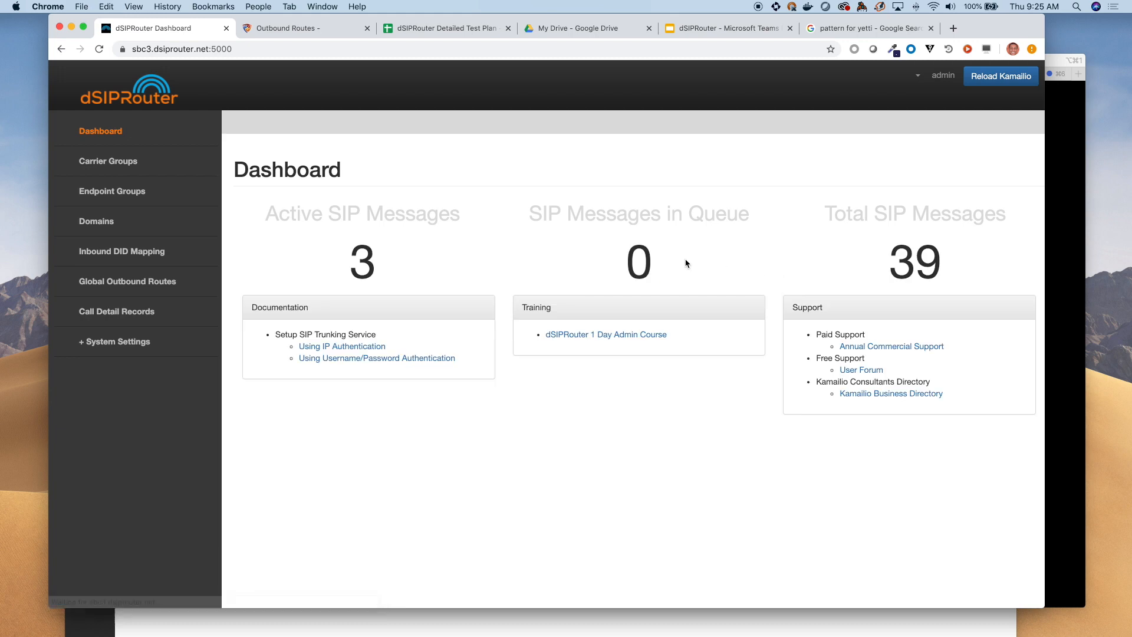
mouse_move(97, 222)
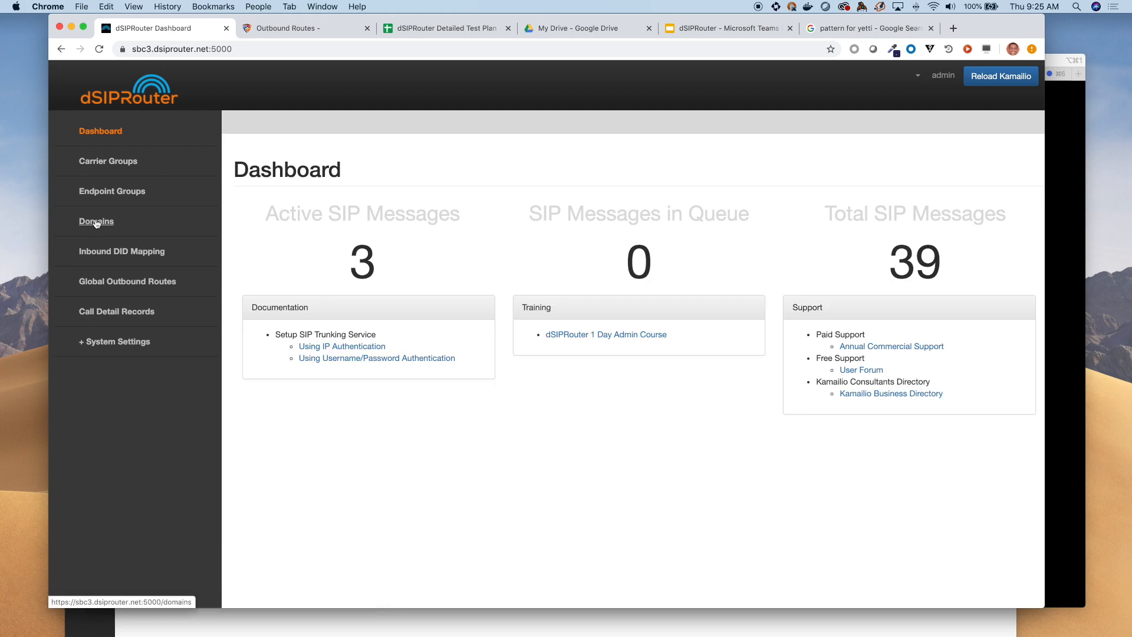
left_click(96, 221)
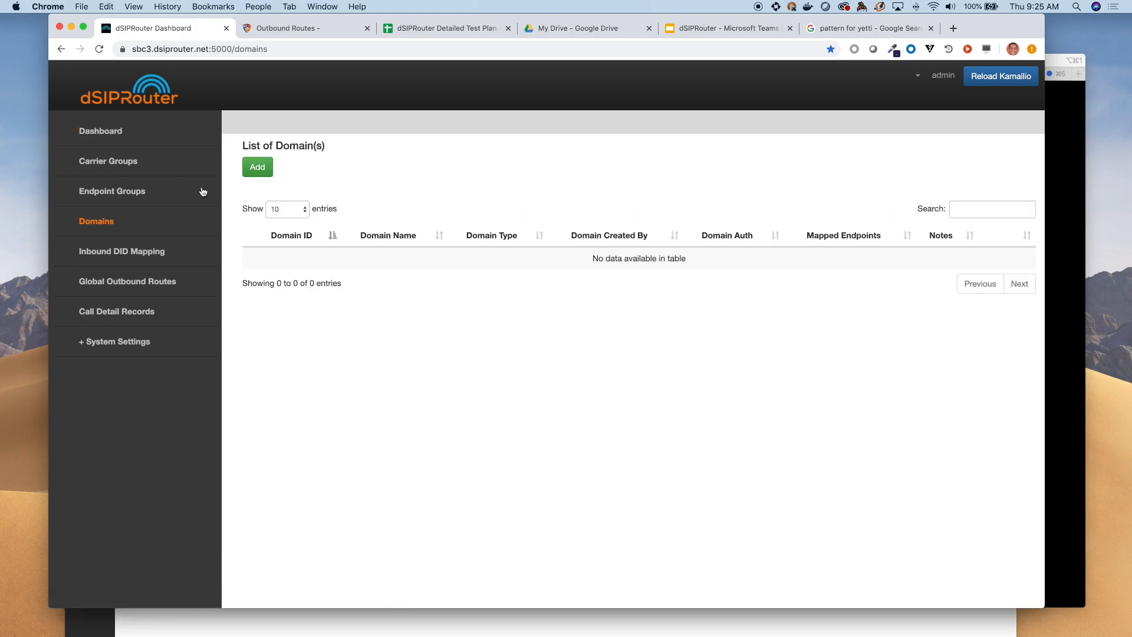
left_click(257, 166)
type("sbc3.dsiprouter.net")
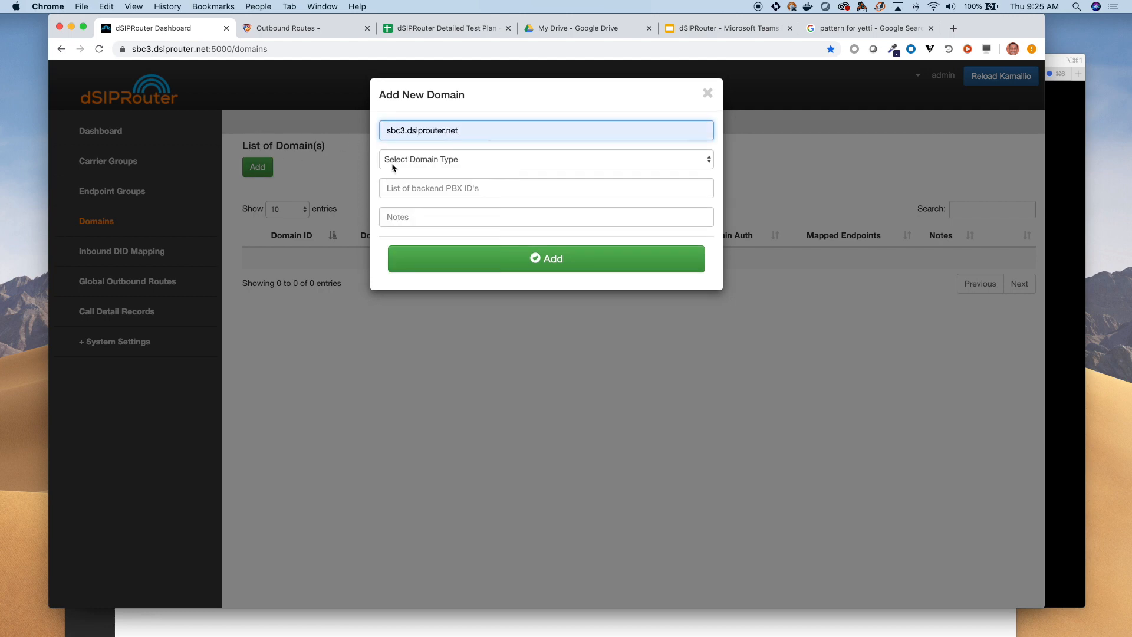
left_click(545, 159)
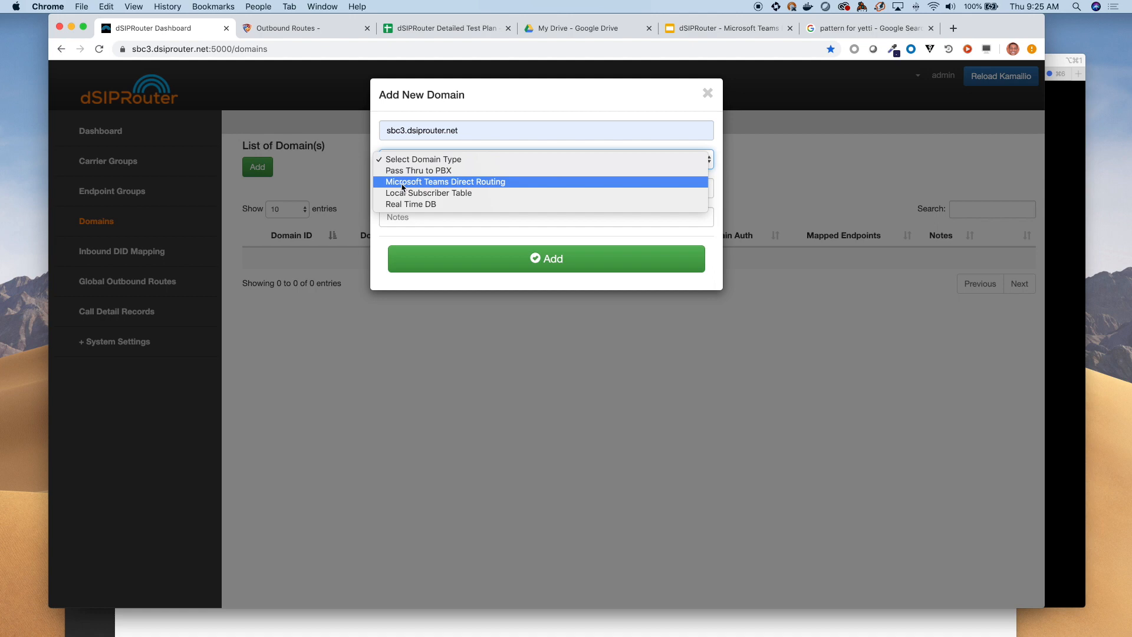
left_click(446, 181)
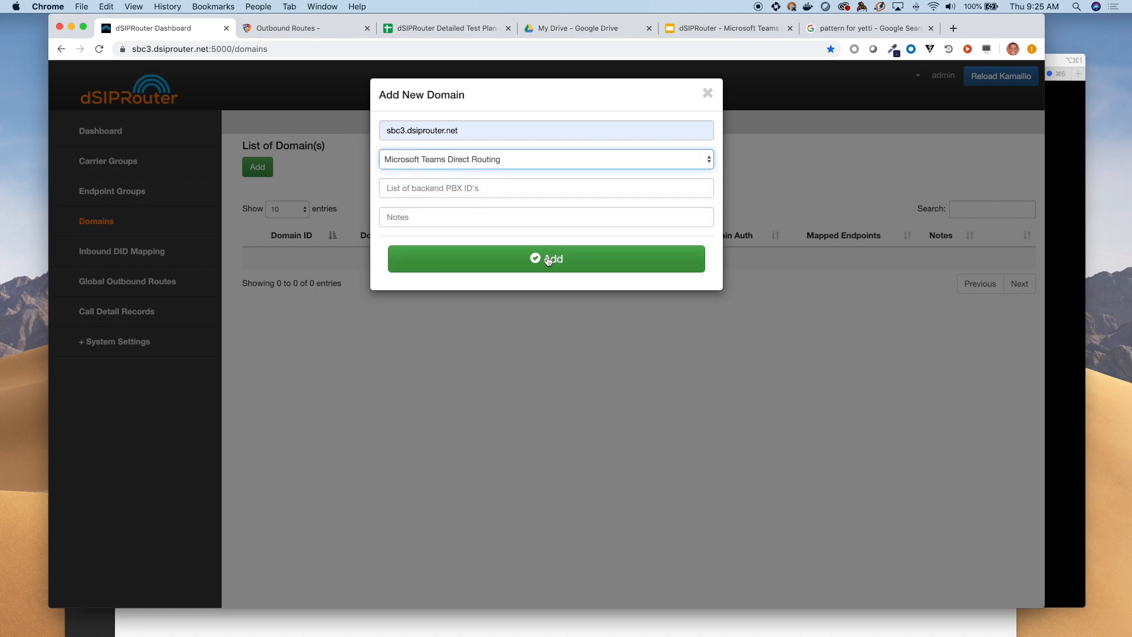
left_click(546, 258)
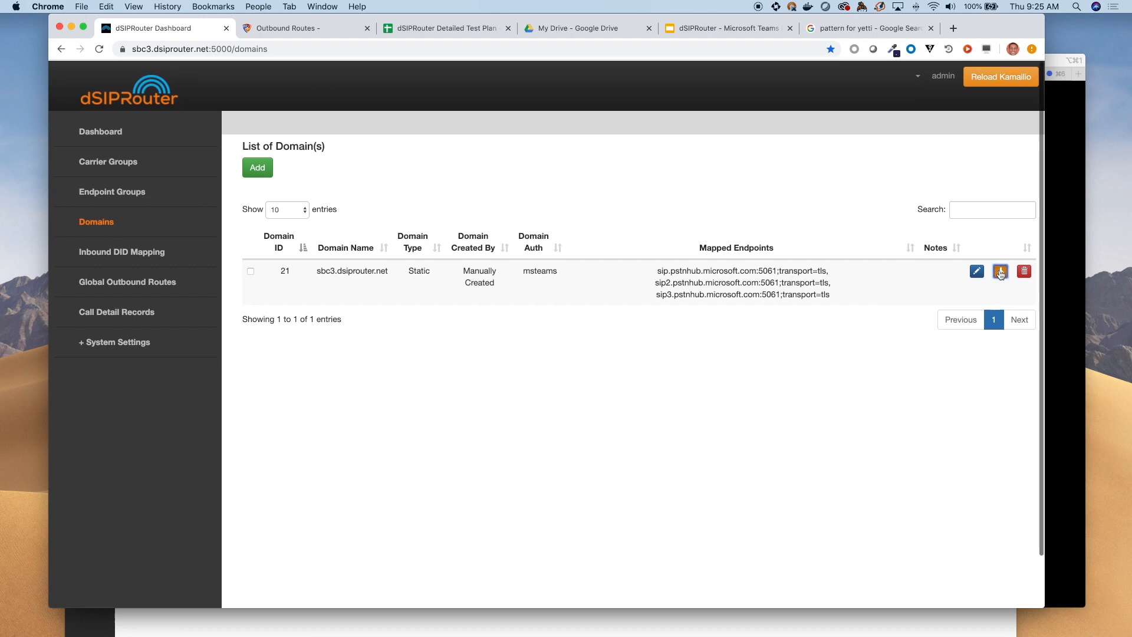
Check sbc3.dsiprouter.net's Teams connectivity results, then view the endpoint groups list.
left_click(1000, 271)
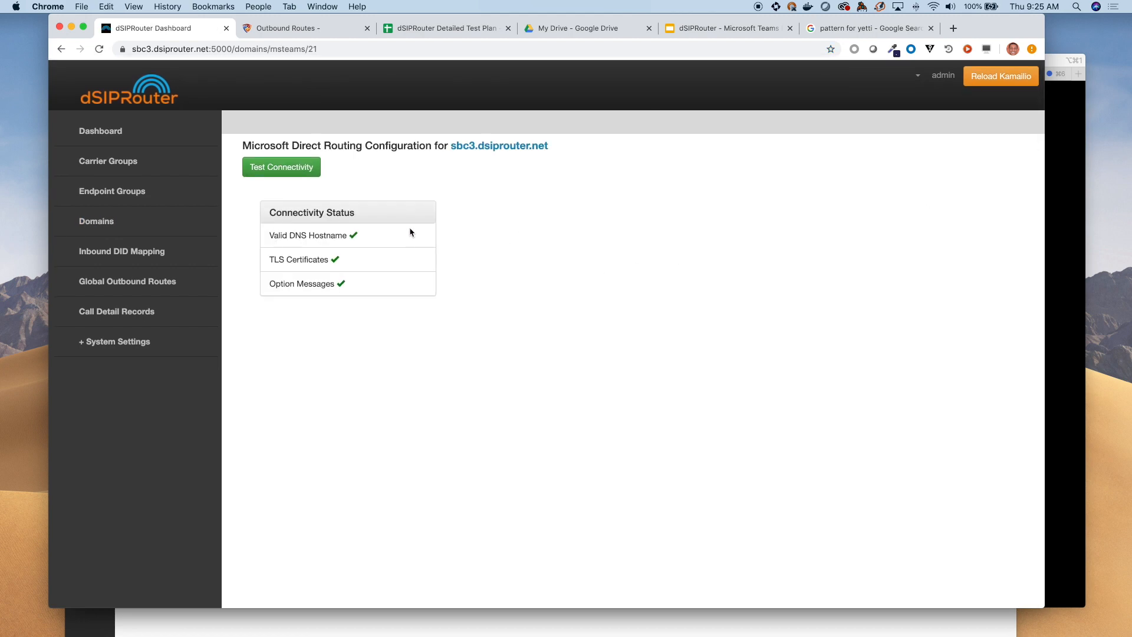
mouse_move(450, 252)
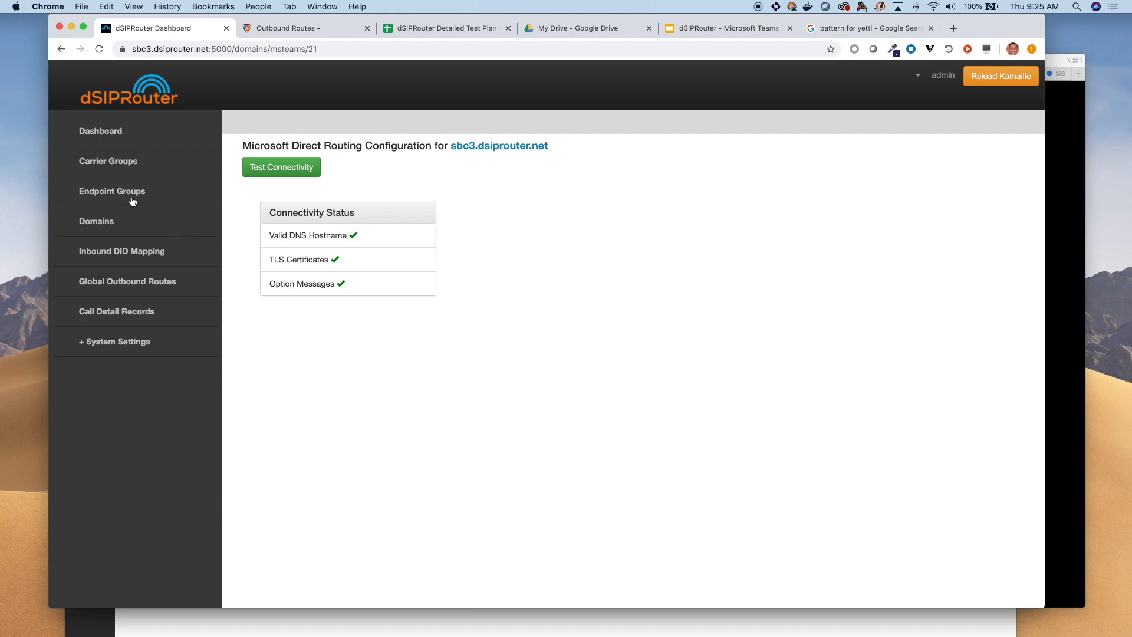
mouse_move(131, 201)
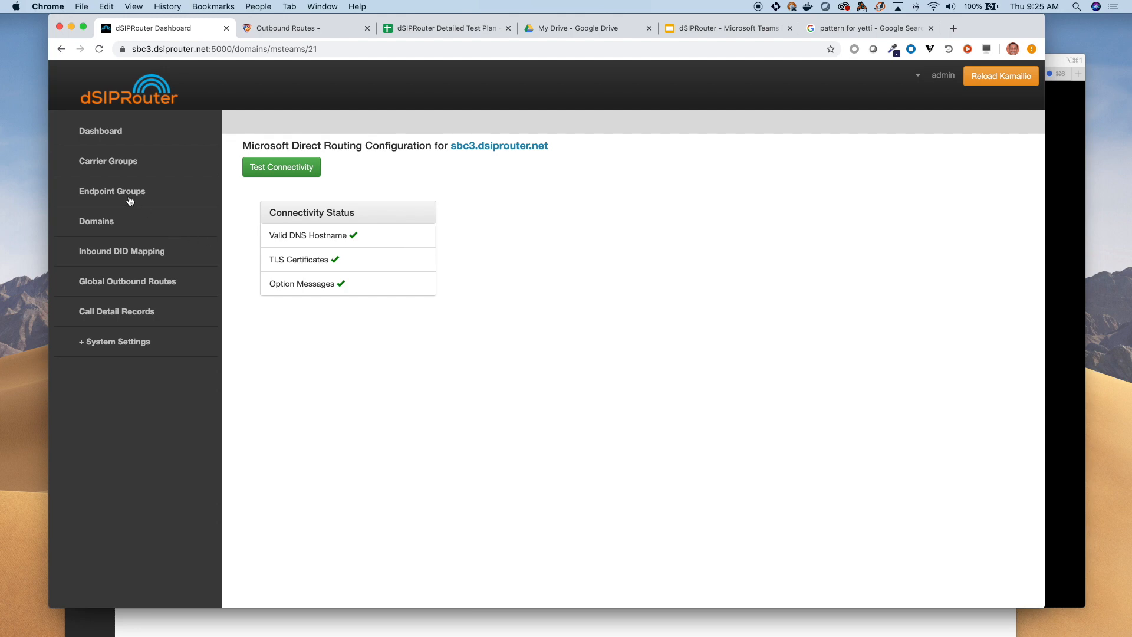
mouse_move(112, 190)
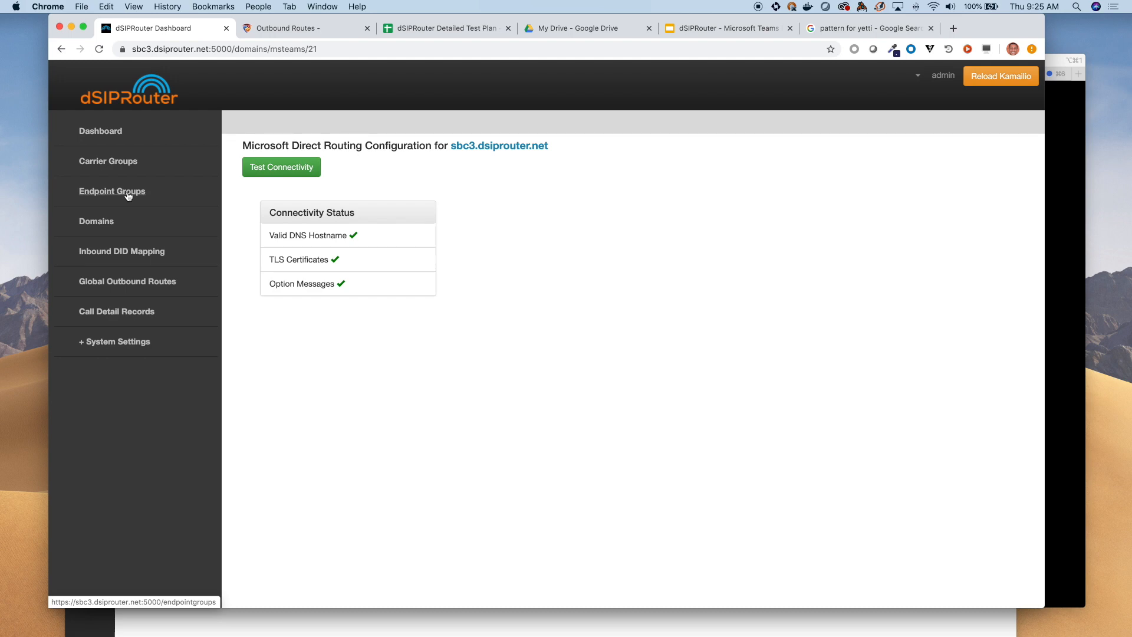
left_click(112, 191)
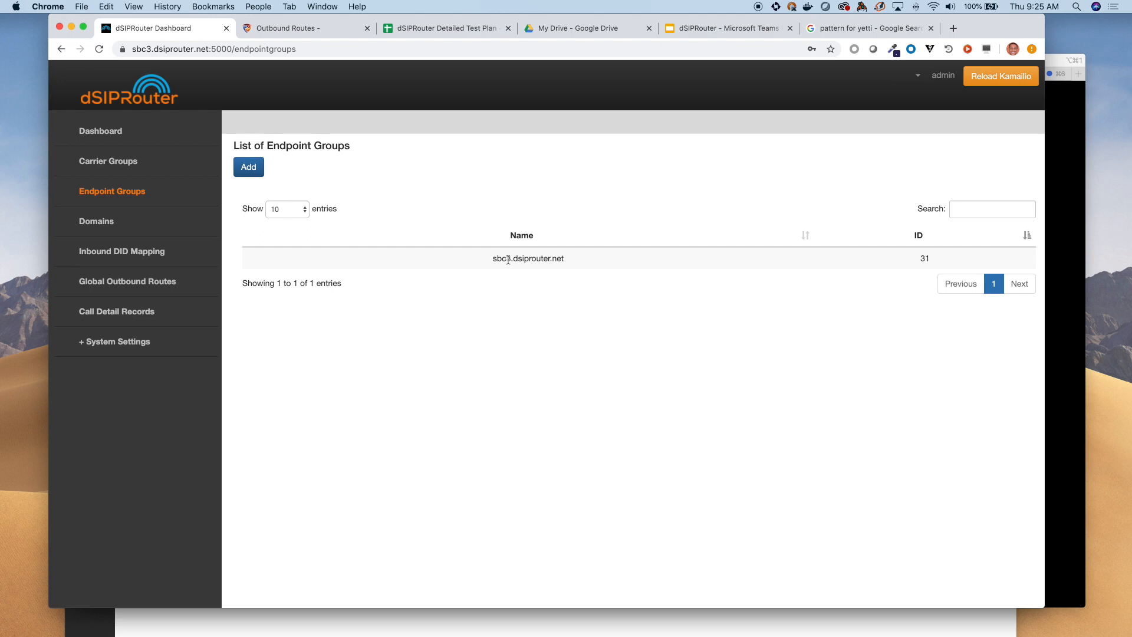
mouse_move(265, 283)
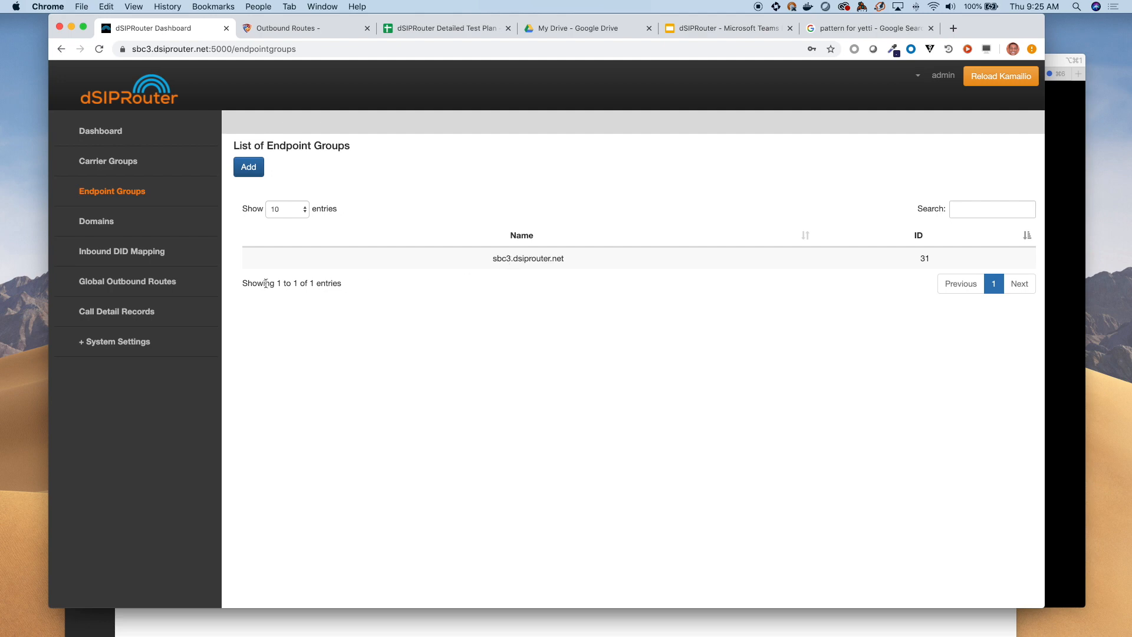
mouse_move(122, 251)
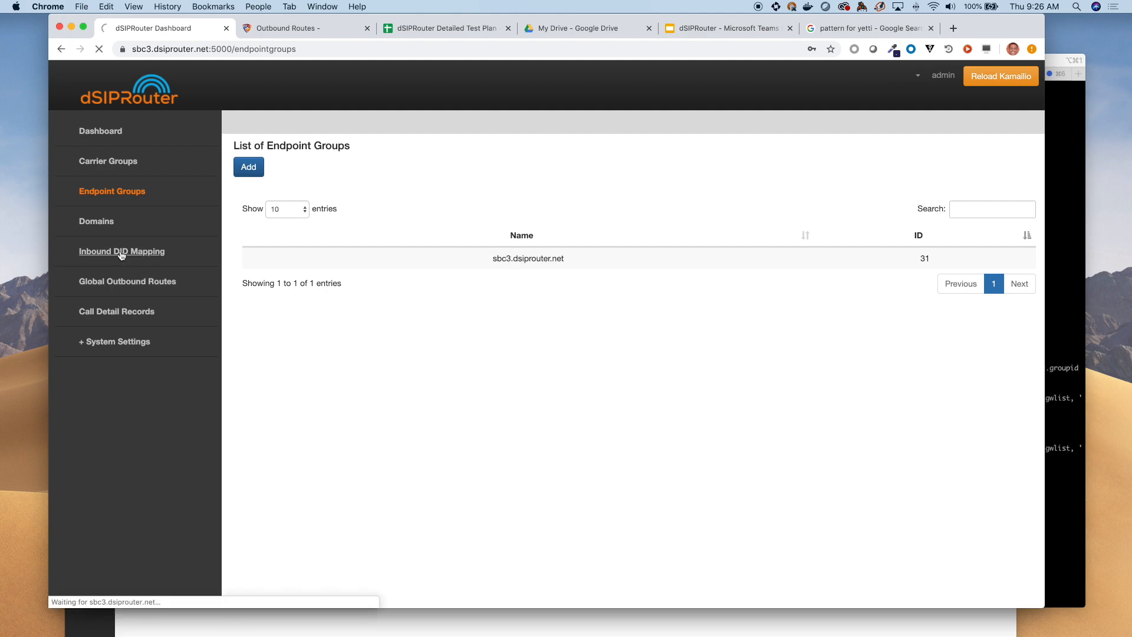
Create inbound mapping 'ExceptAll' to endpoint group sbc3.dsiprouter.net and reload Kamailio.
left_click(122, 251)
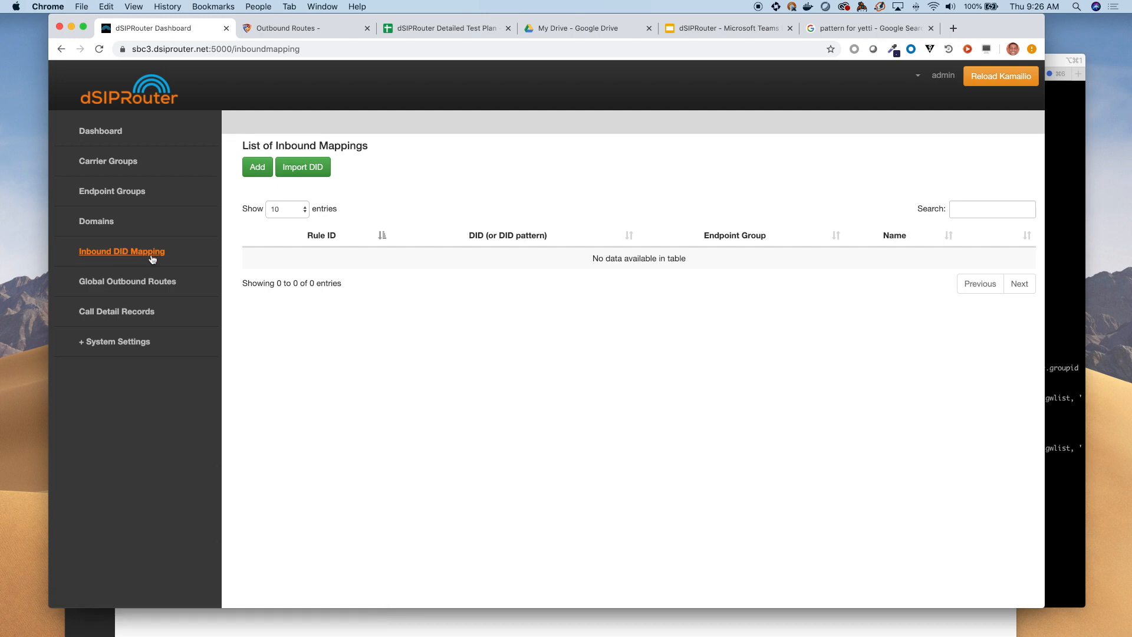
left_click(257, 167)
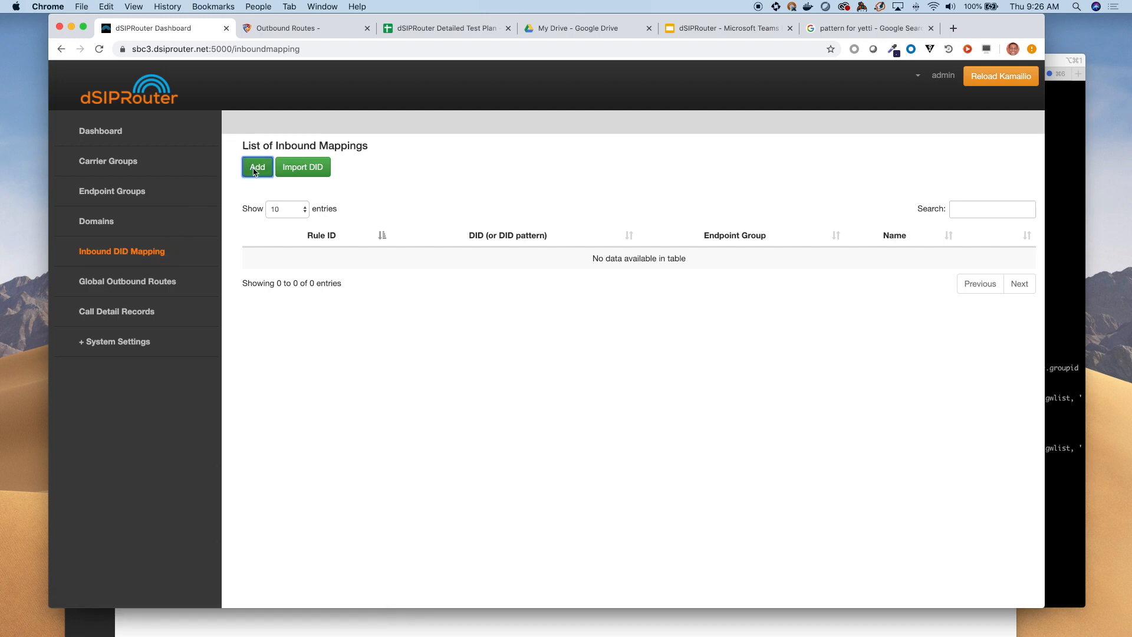
left_click(258, 167)
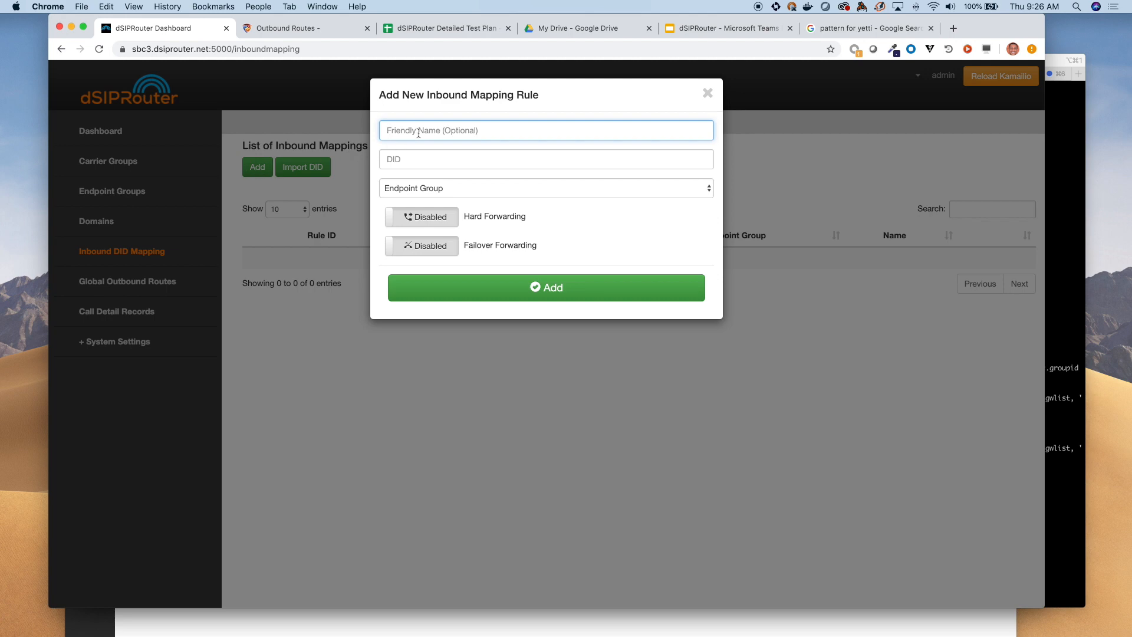
type("E")
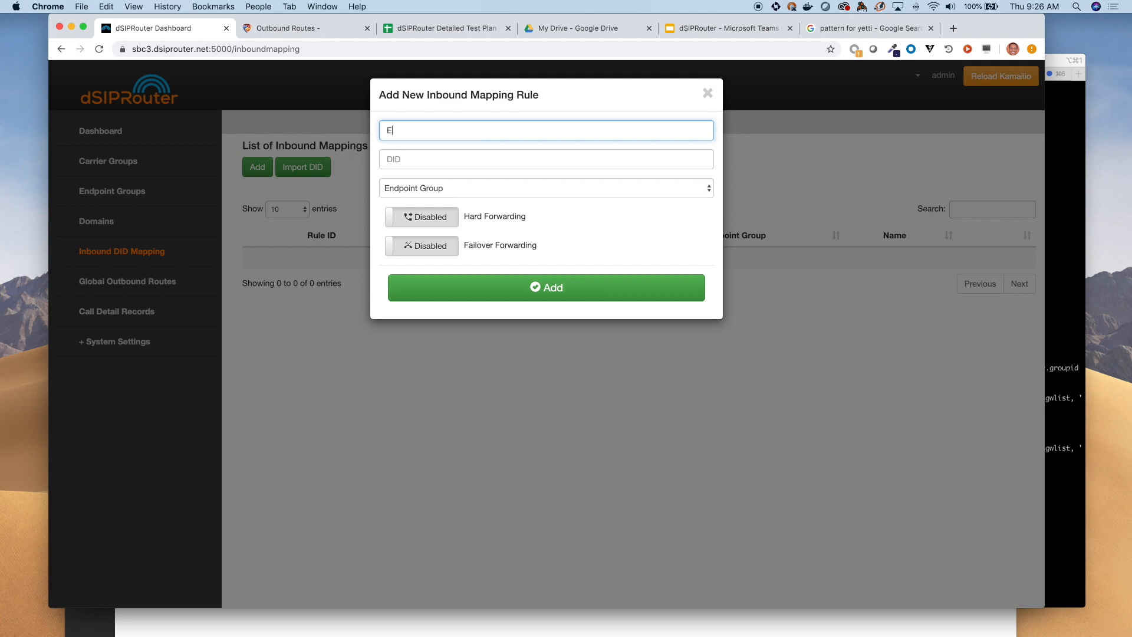
type("xcept")
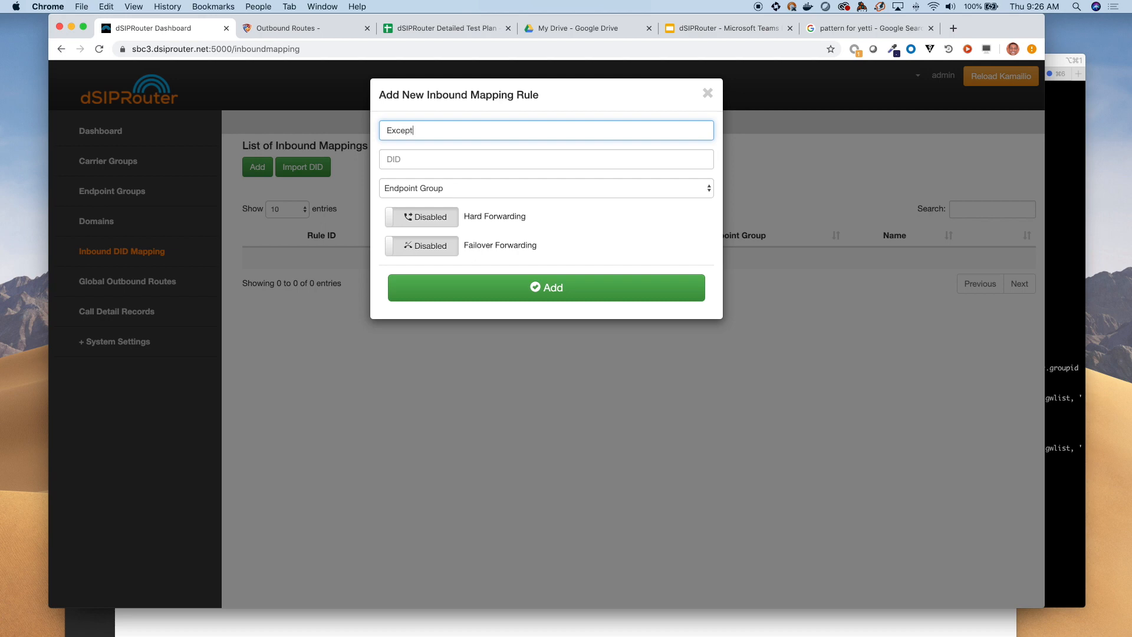
type("All")
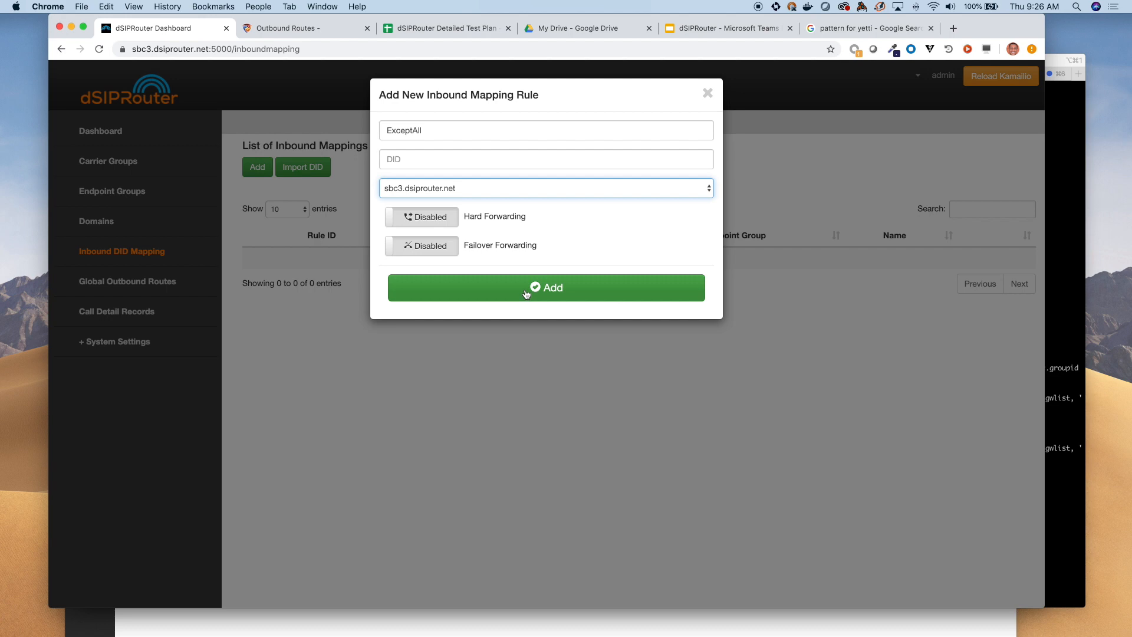
left_click(546, 287)
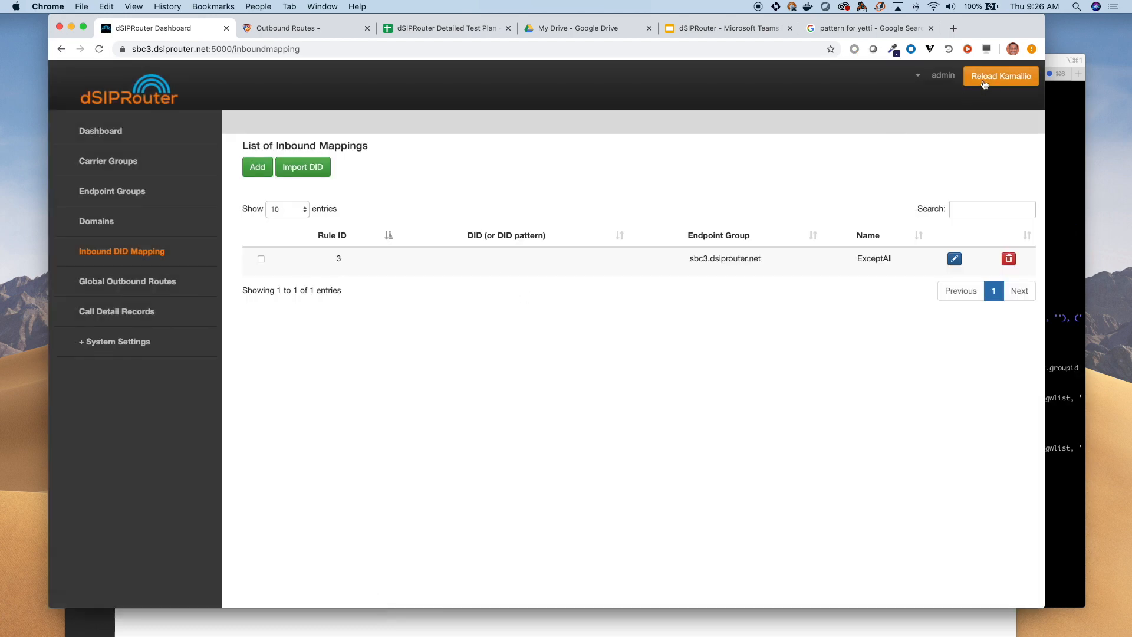
left_click(1001, 76)
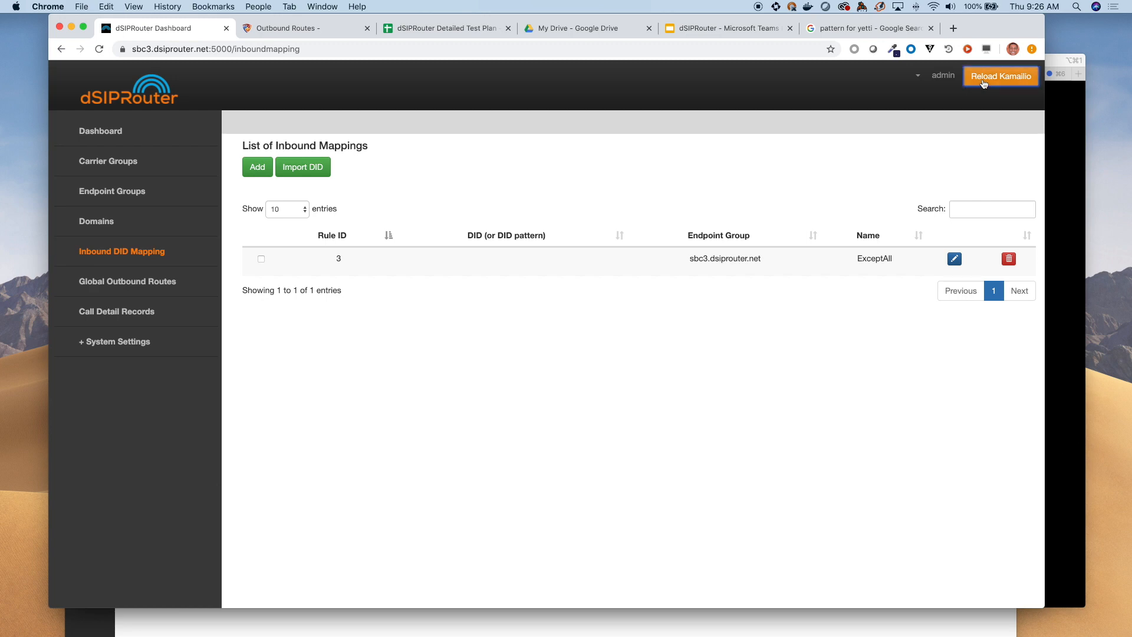
left_click(1001, 77)
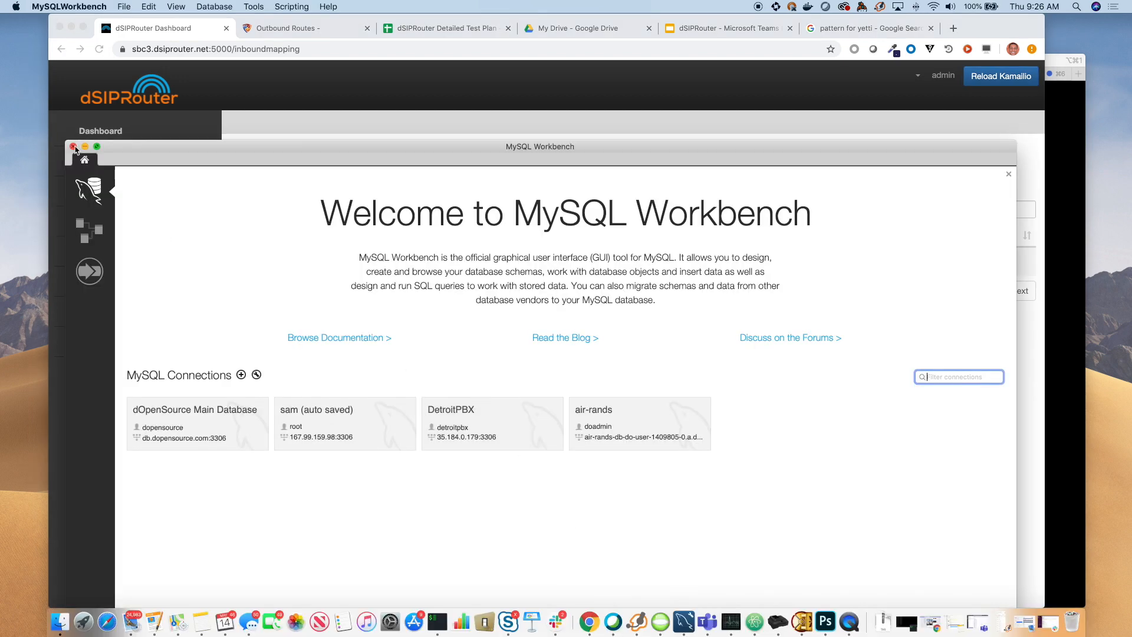
left_click(74, 148)
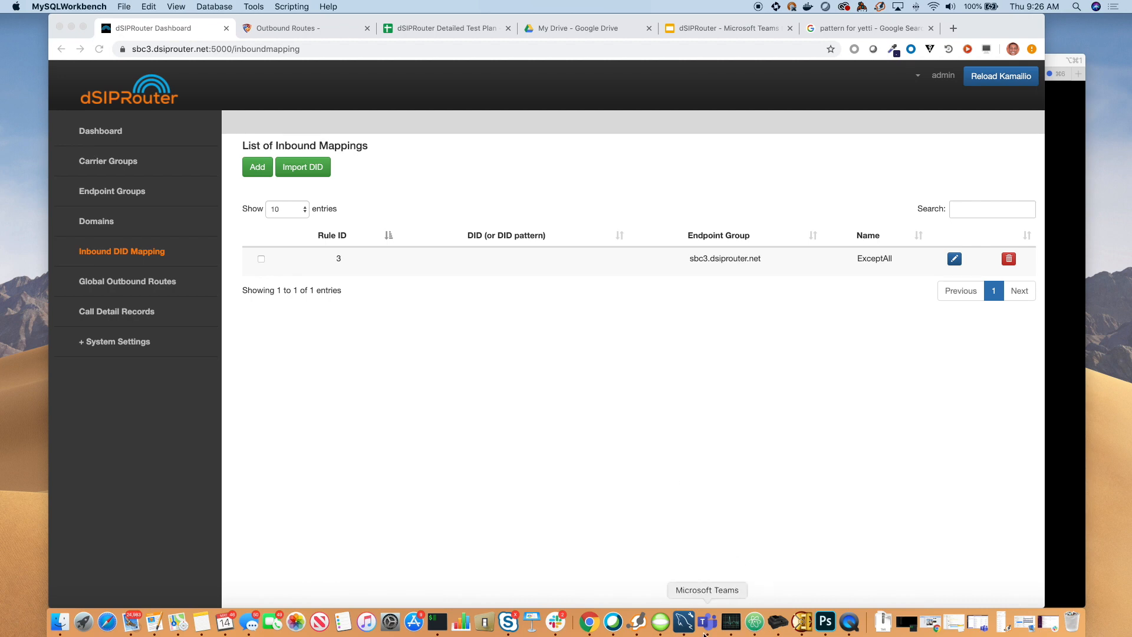
left_click(706, 621)
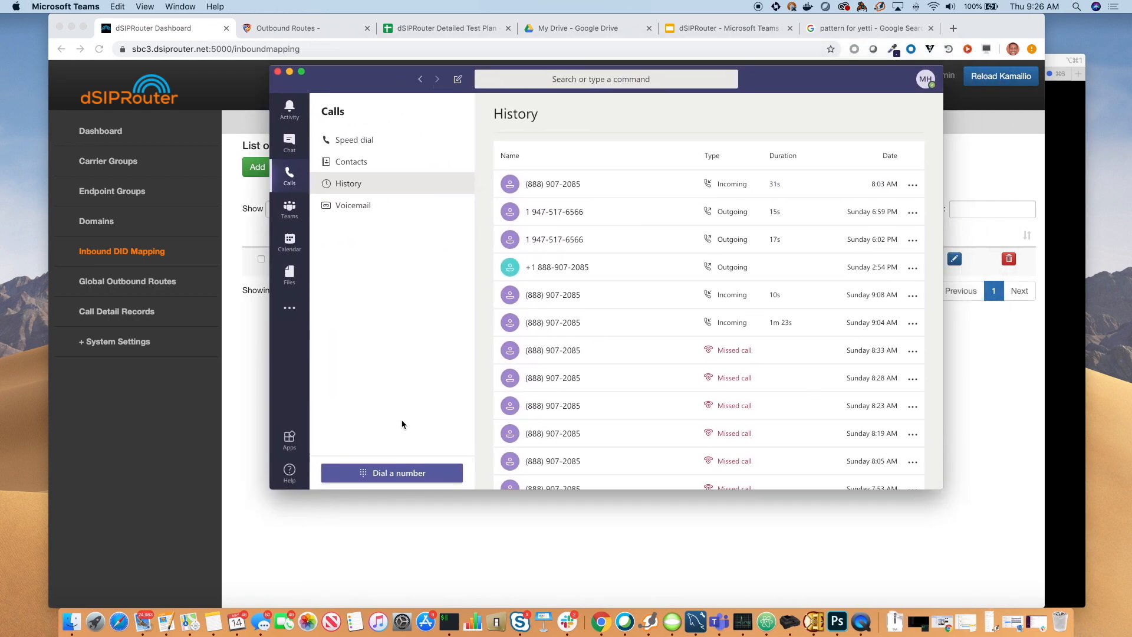
left_click(393, 473)
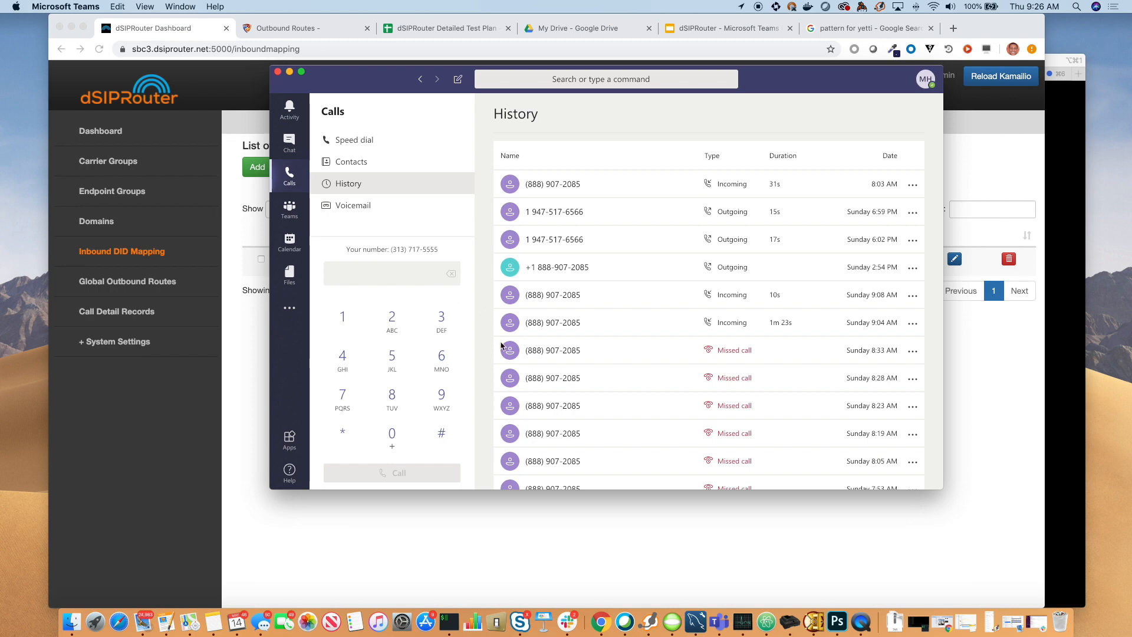
mouse_move(988, 621)
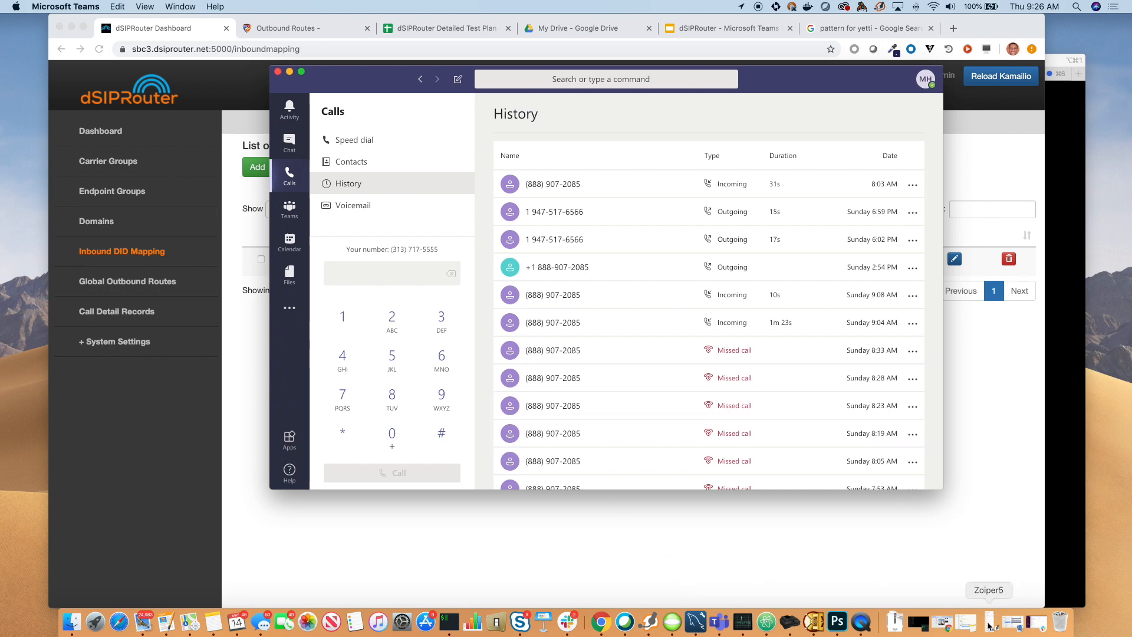
left_click(989, 589)
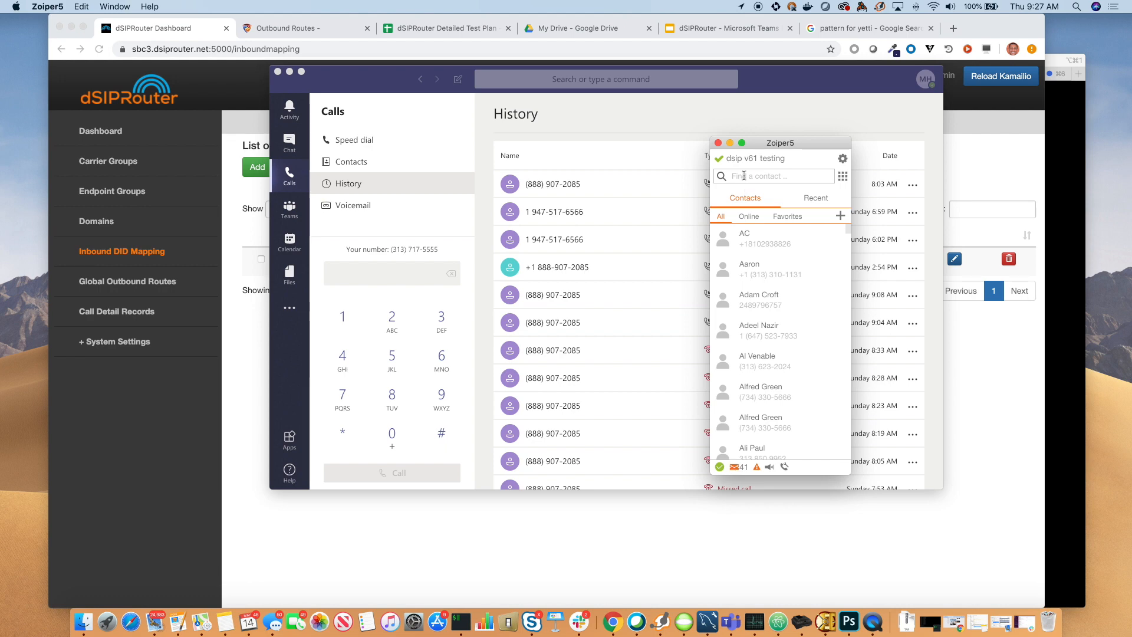
type("1313")
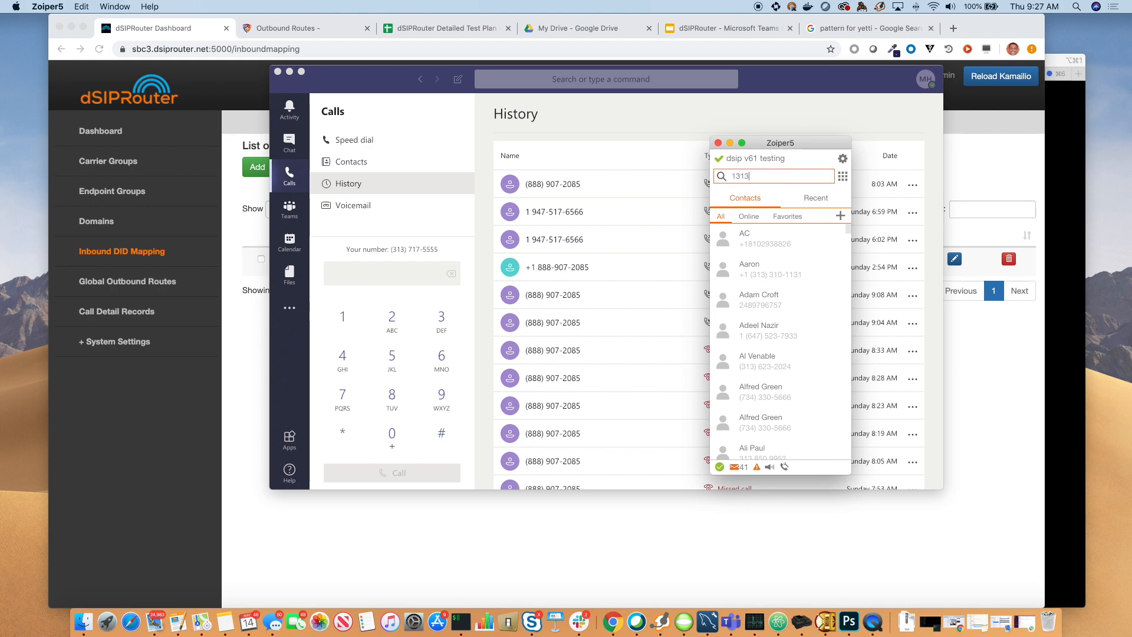
type("1313")
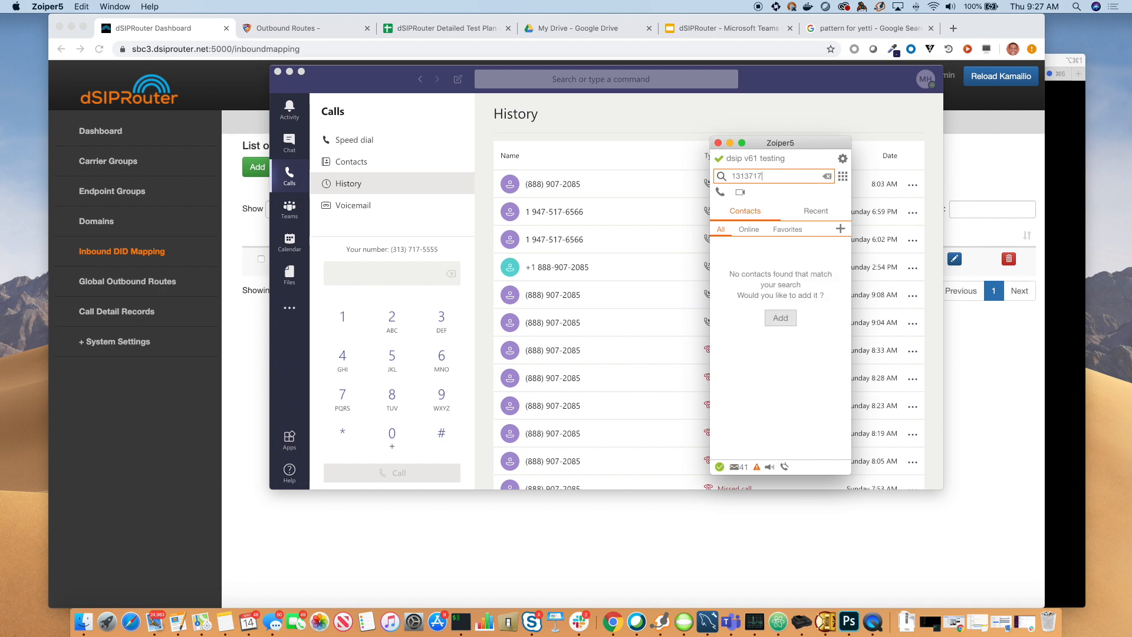
type("555")
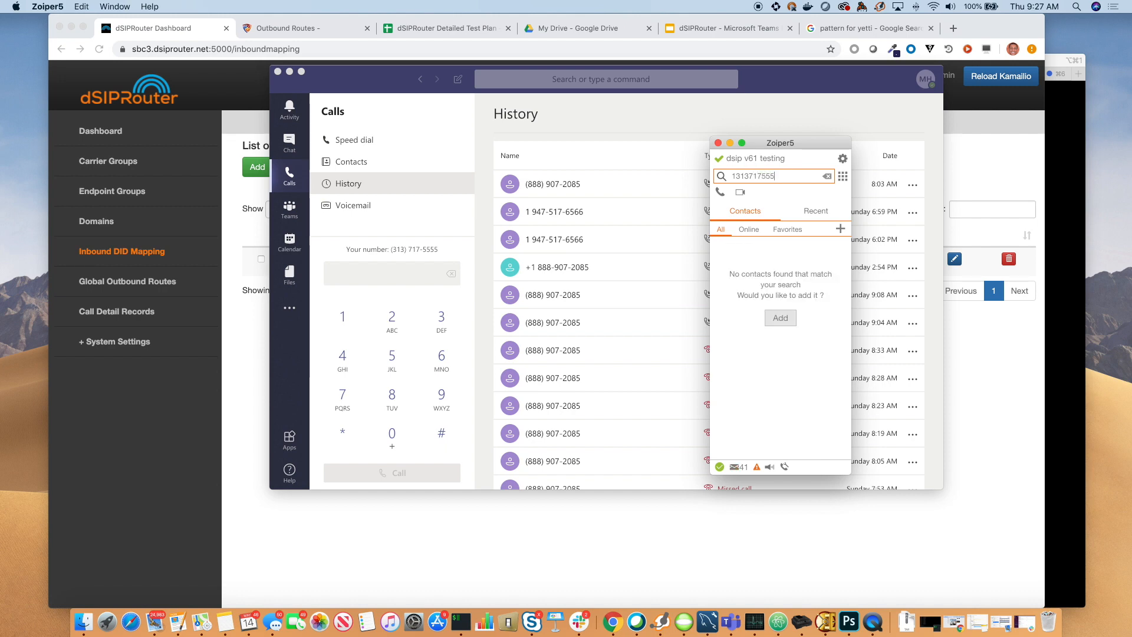
left_click(721, 192)
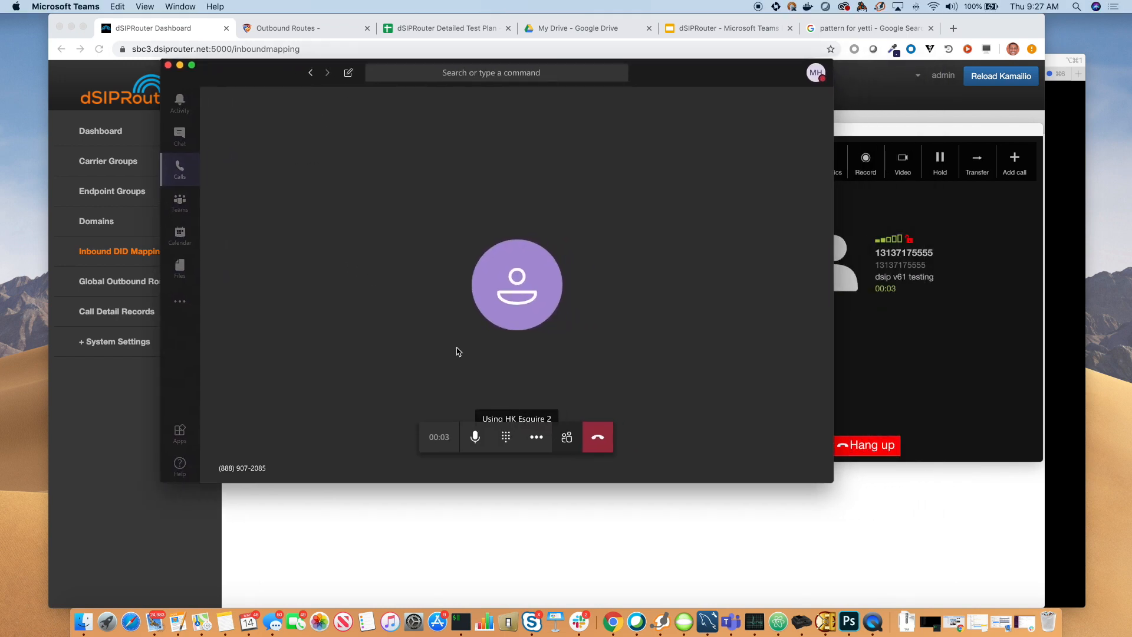
mouse_move(475, 399)
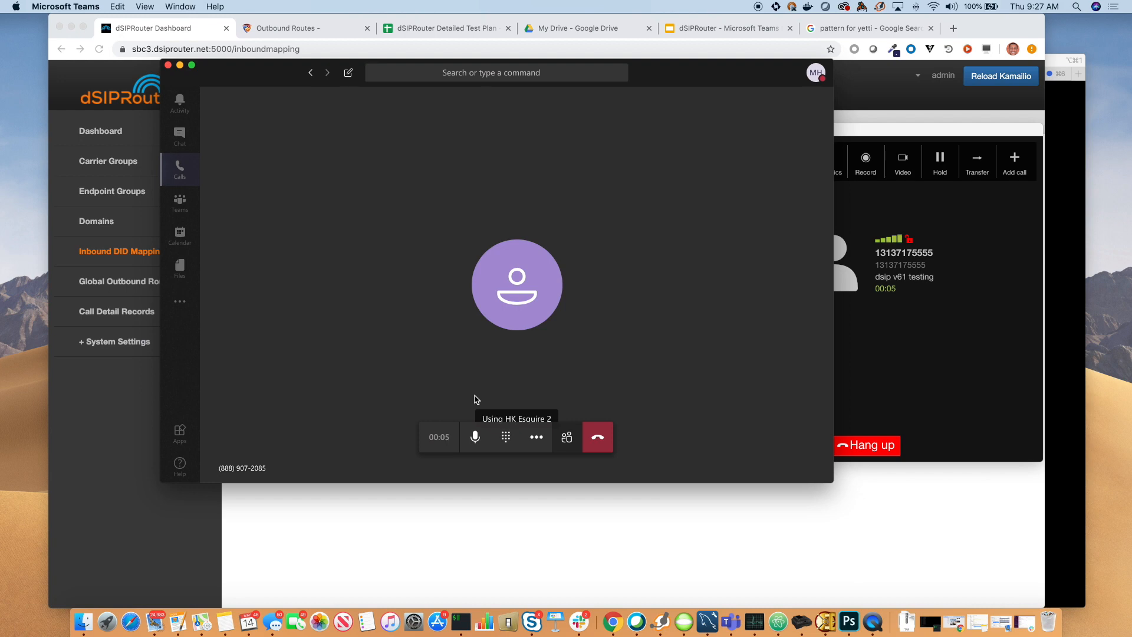
mouse_move(597, 437)
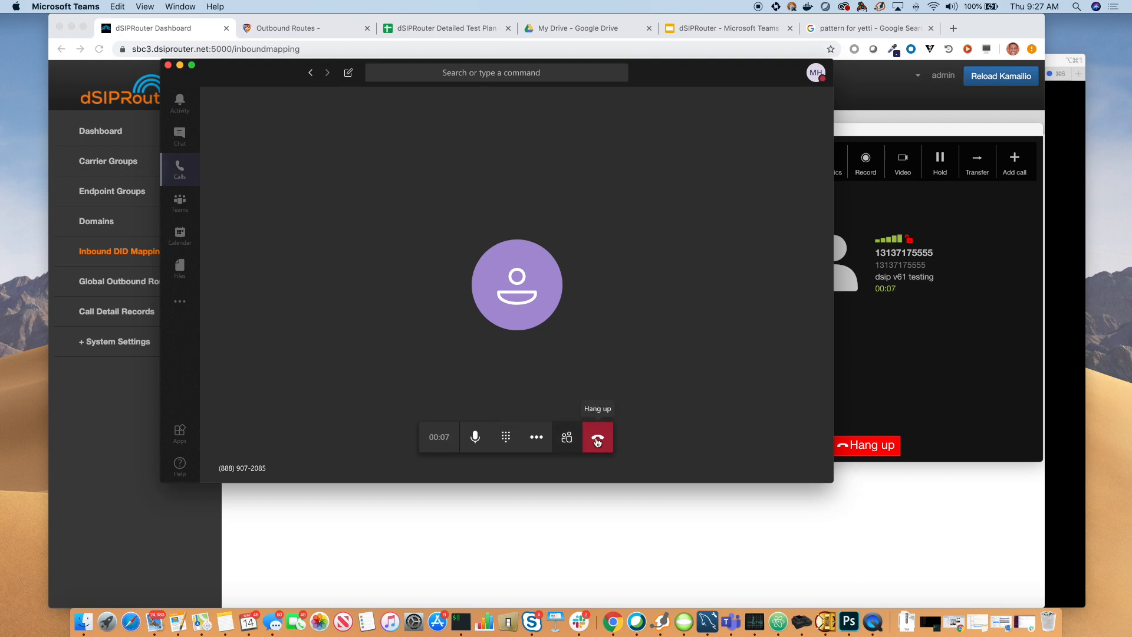
left_click(598, 437)
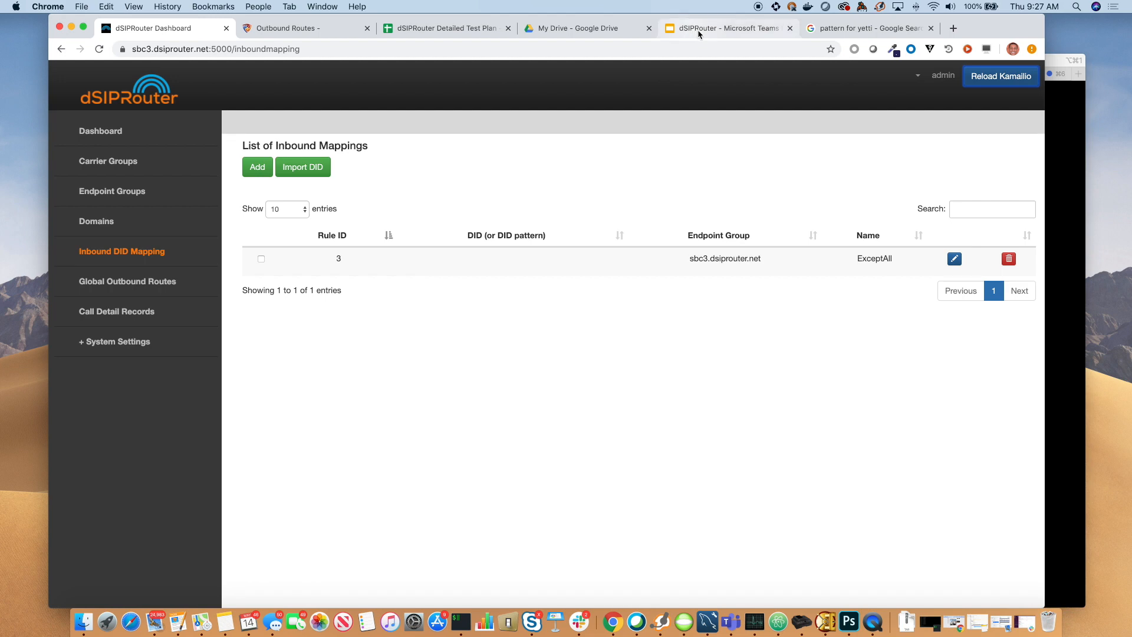
Present slide 3, the Action Item slide of the direct routing deck, full screen.
left_click(726, 29)
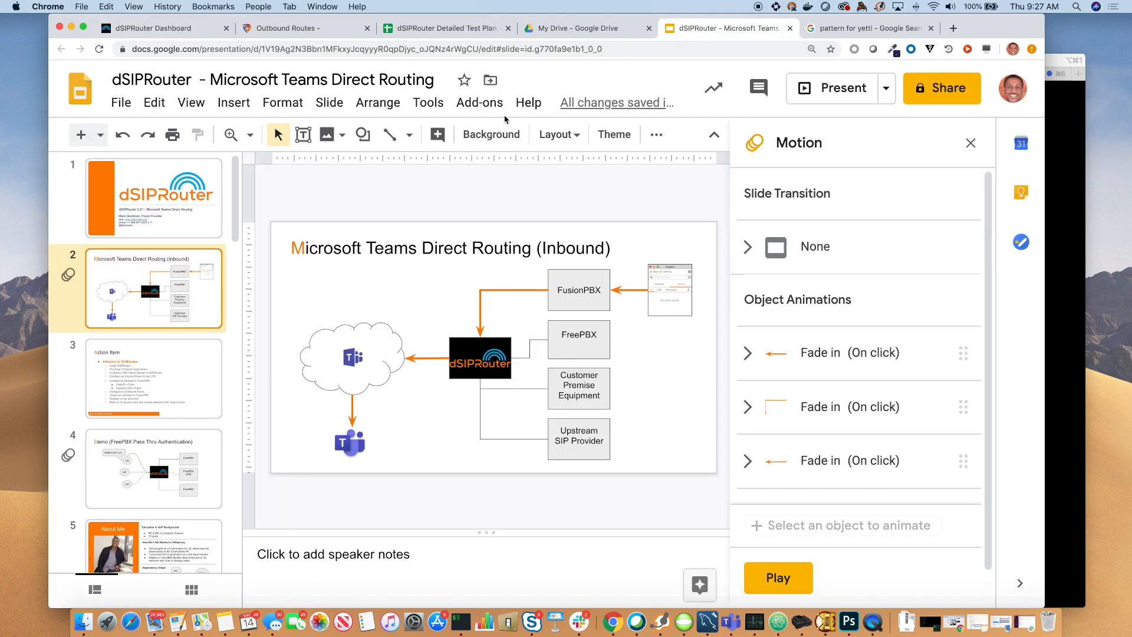
left_click(154, 379)
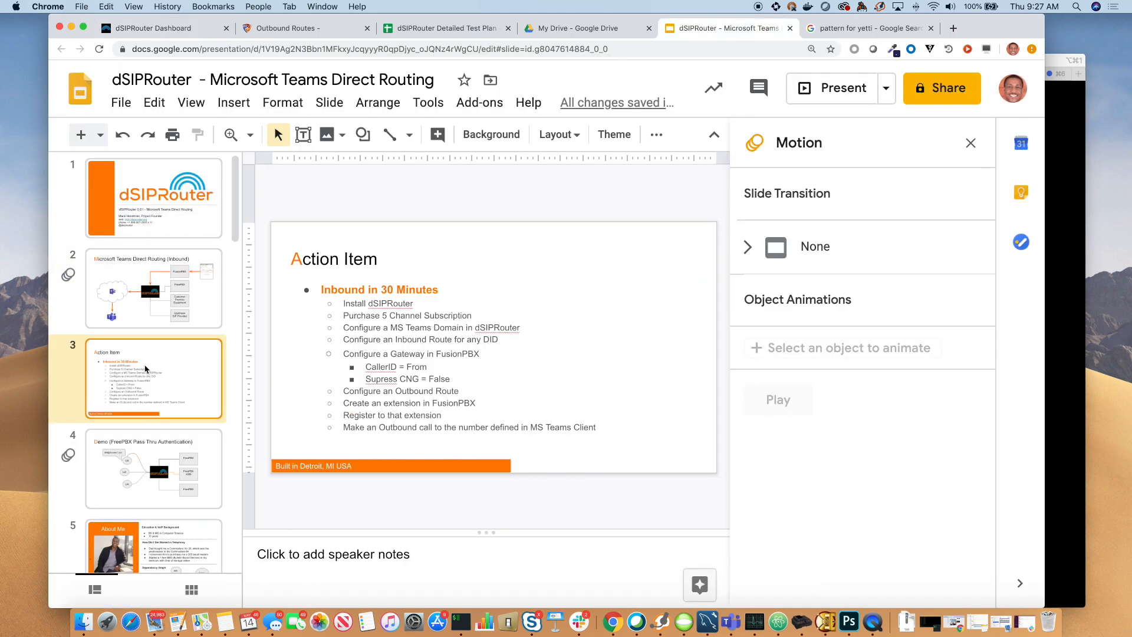
mouse_move(125, 351)
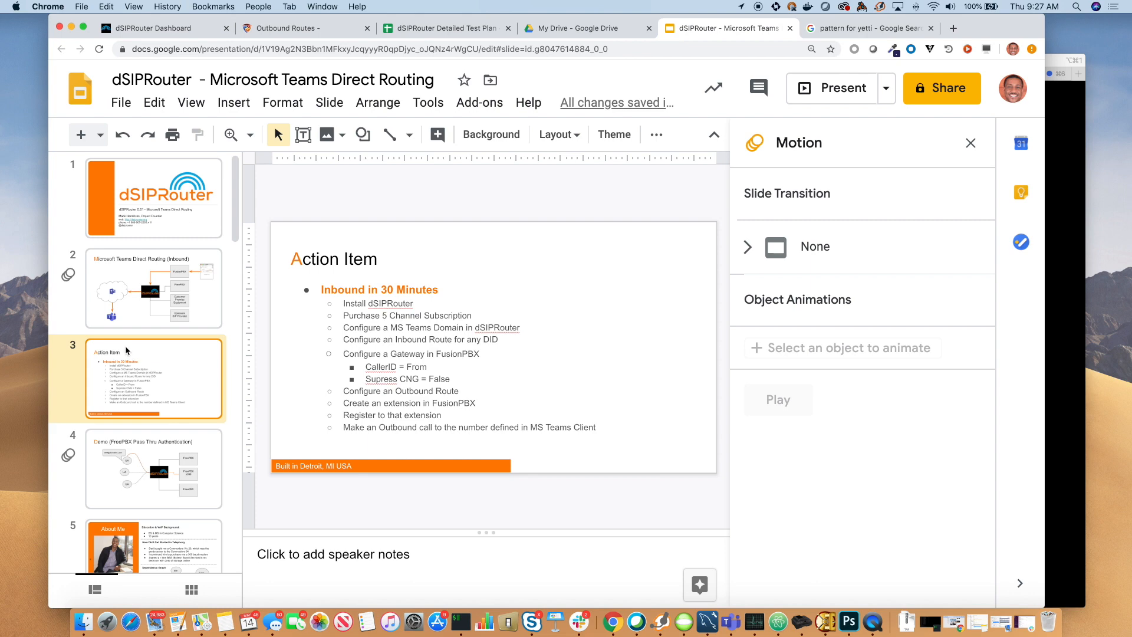
mouse_move(832, 88)
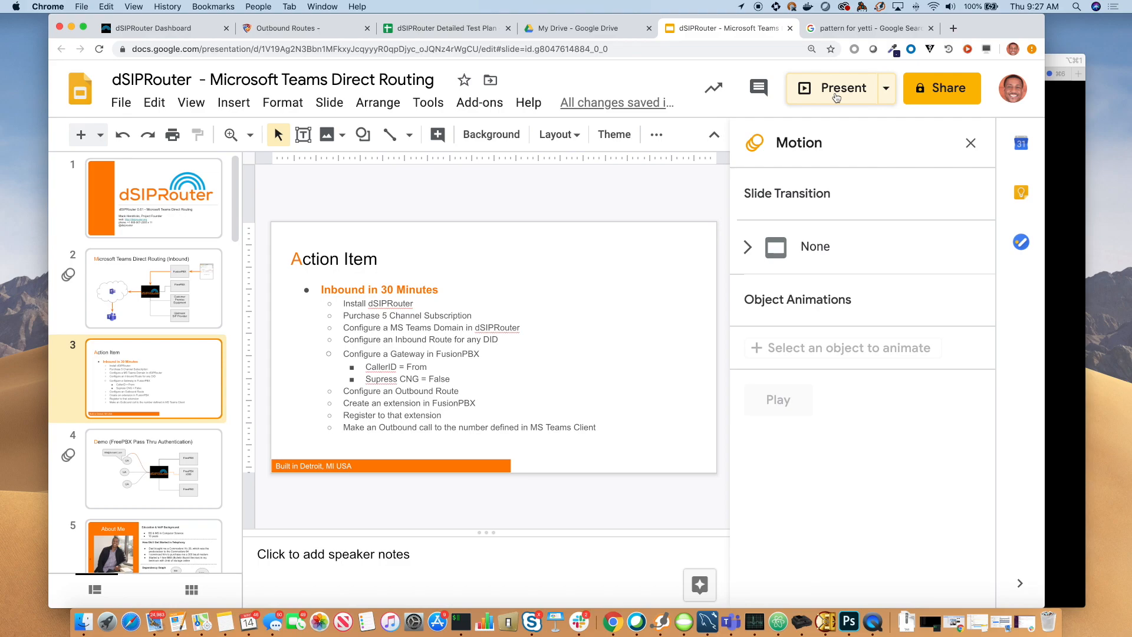
left_click(834, 88)
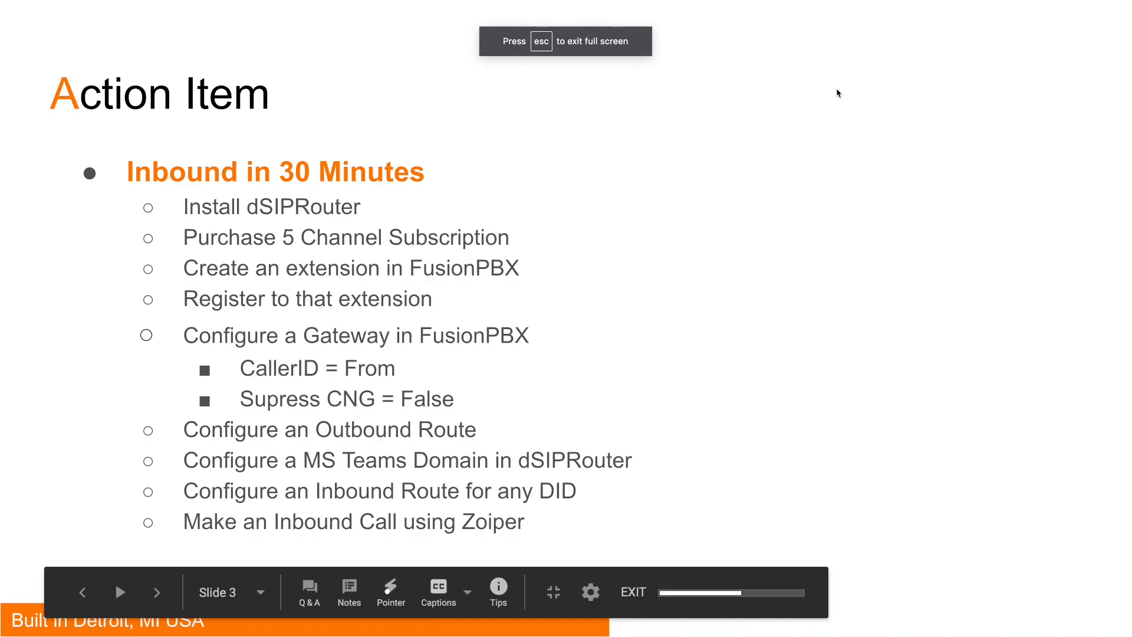